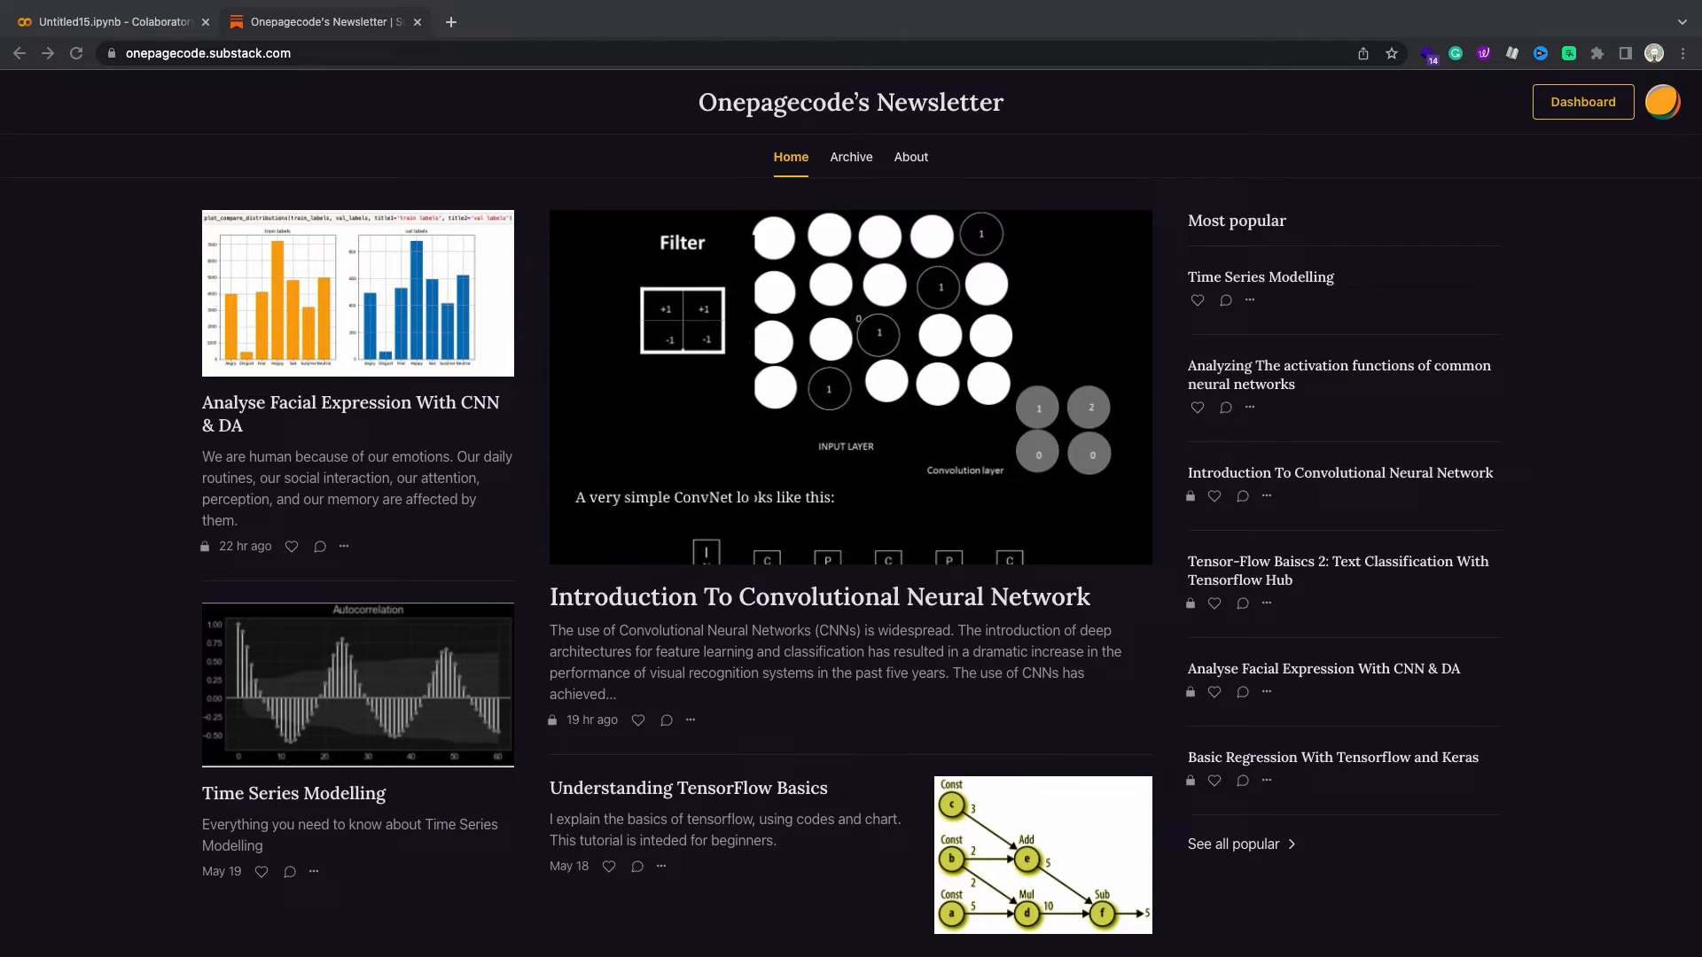
# Step: Write a cell importing TensorFlow as tf and printing tf.config.list_physical_devices('GPU')
pyautogui.click(108, 20)
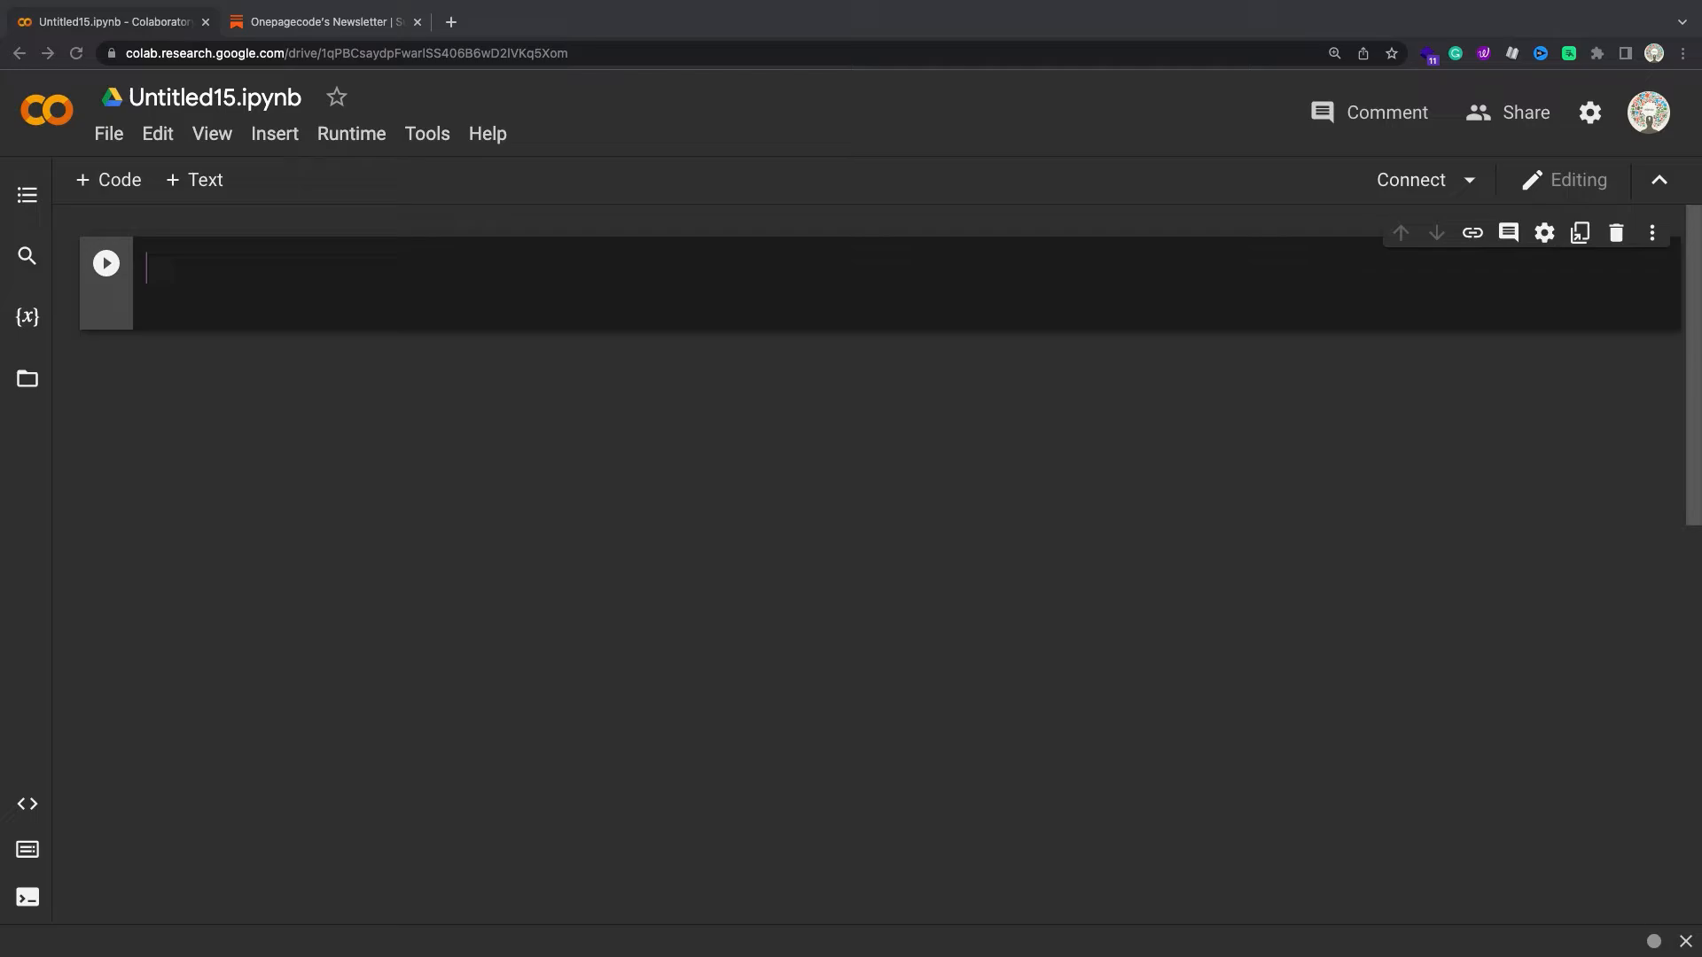
pyautogui.write('import tensorflow')
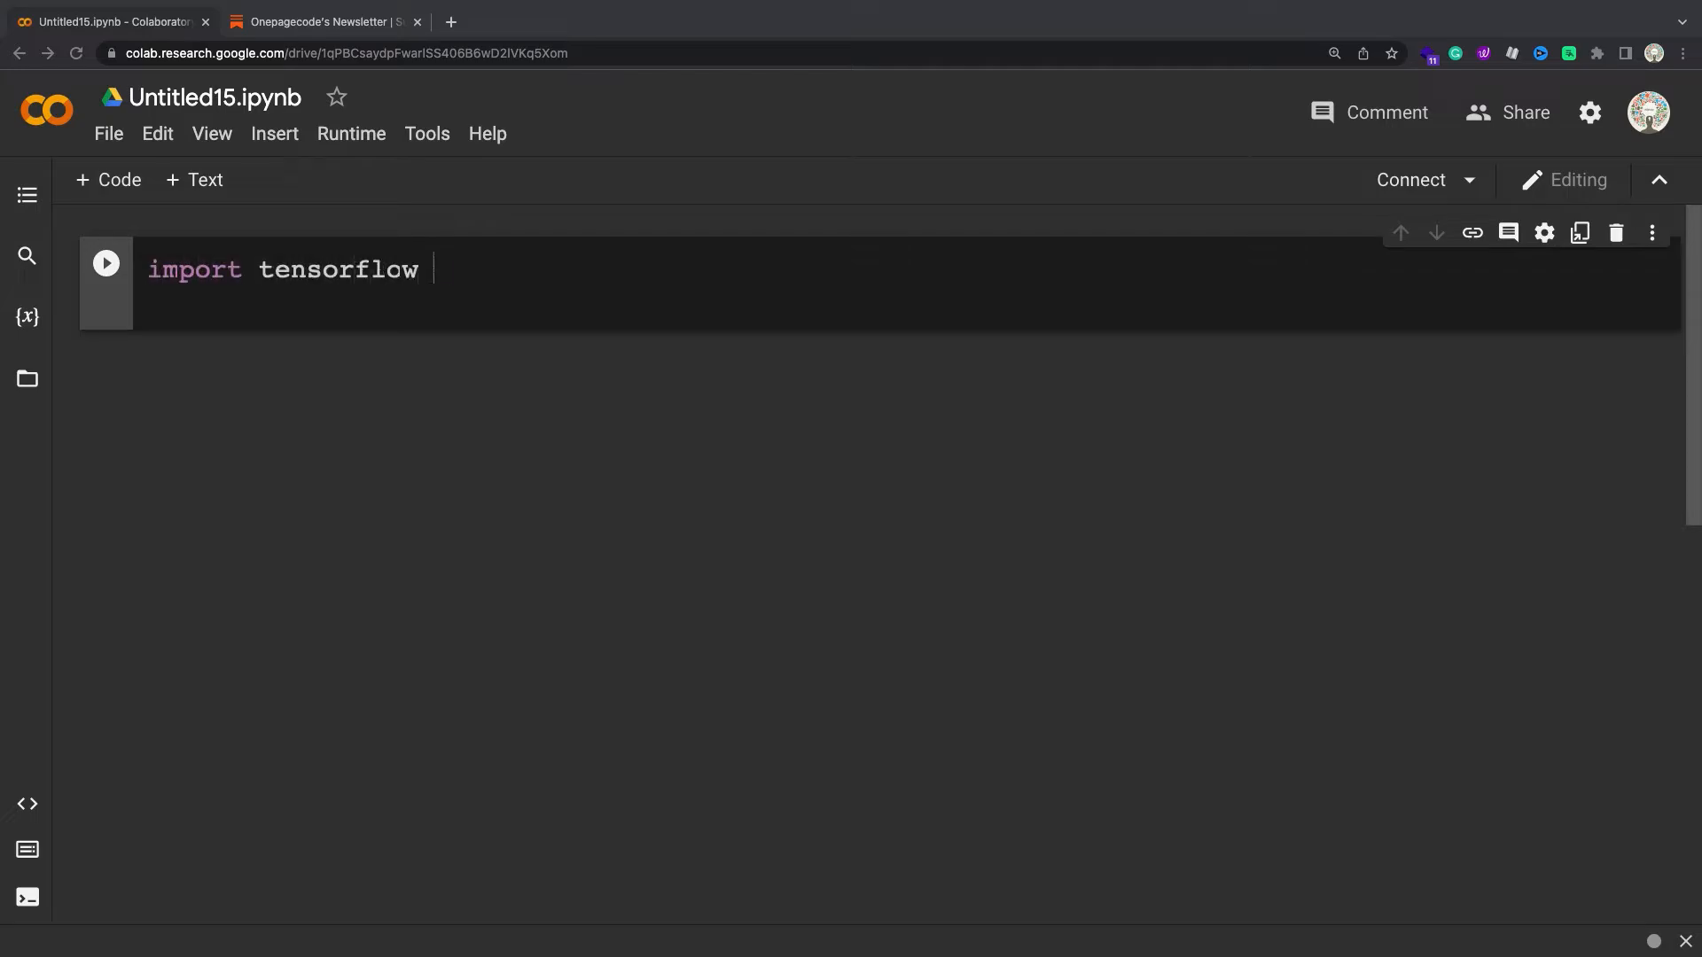
pyautogui.write('as tf')
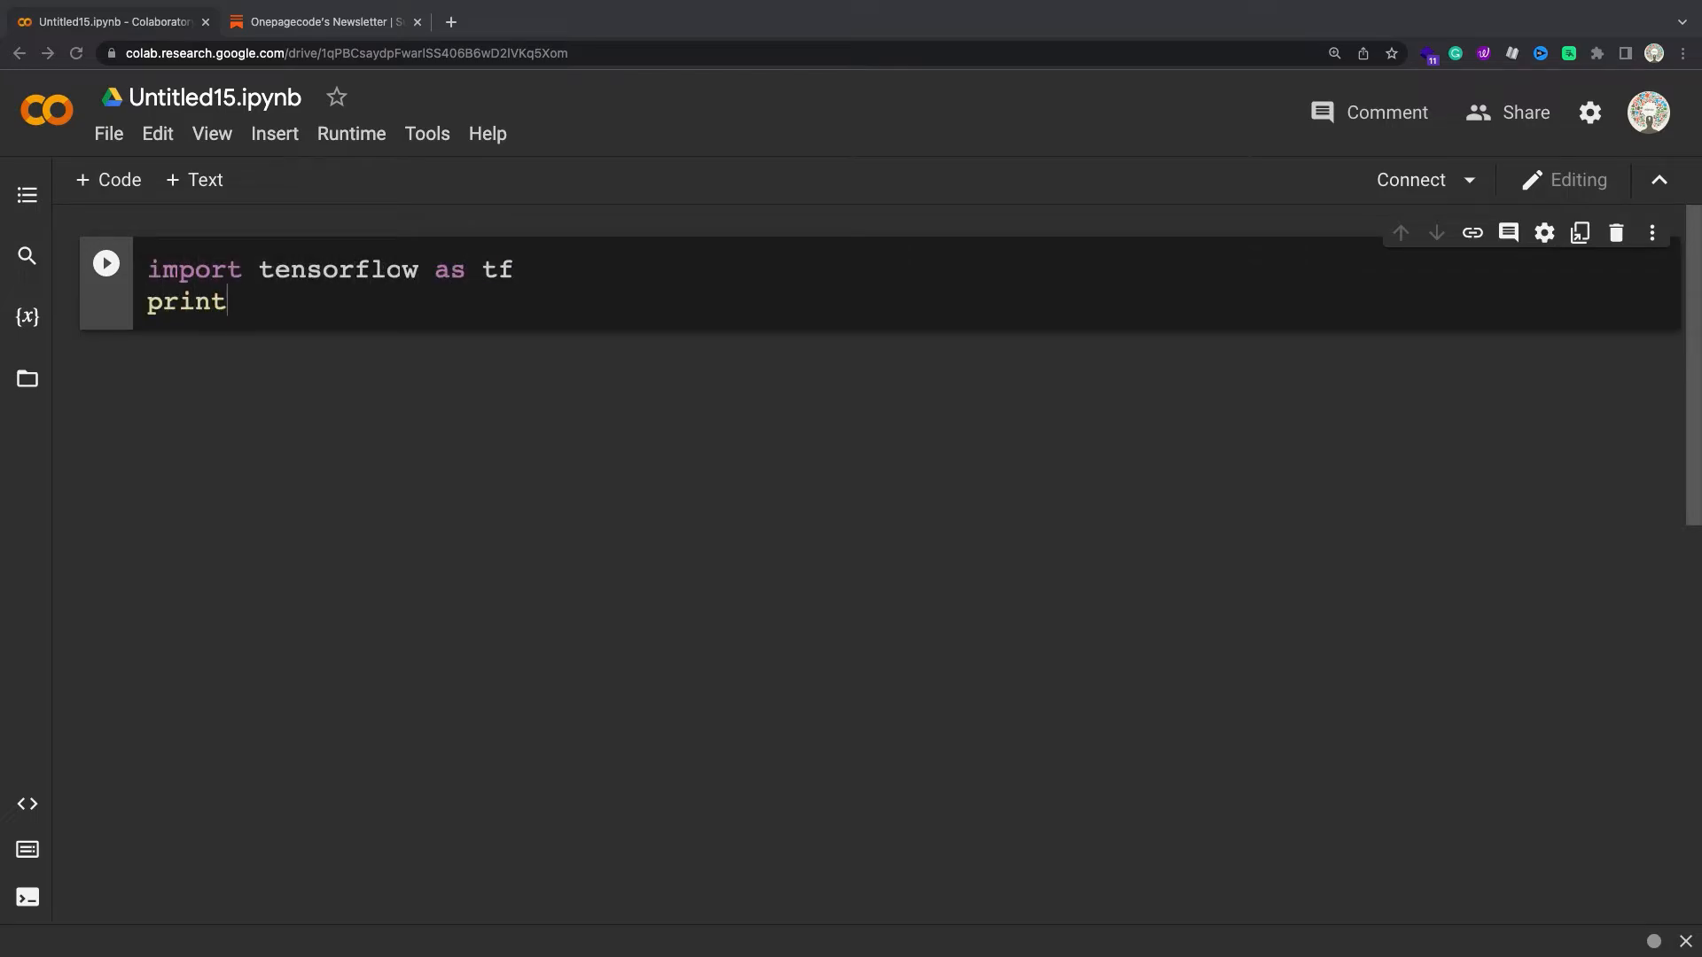
pyautogui.write('(tf.config.li')
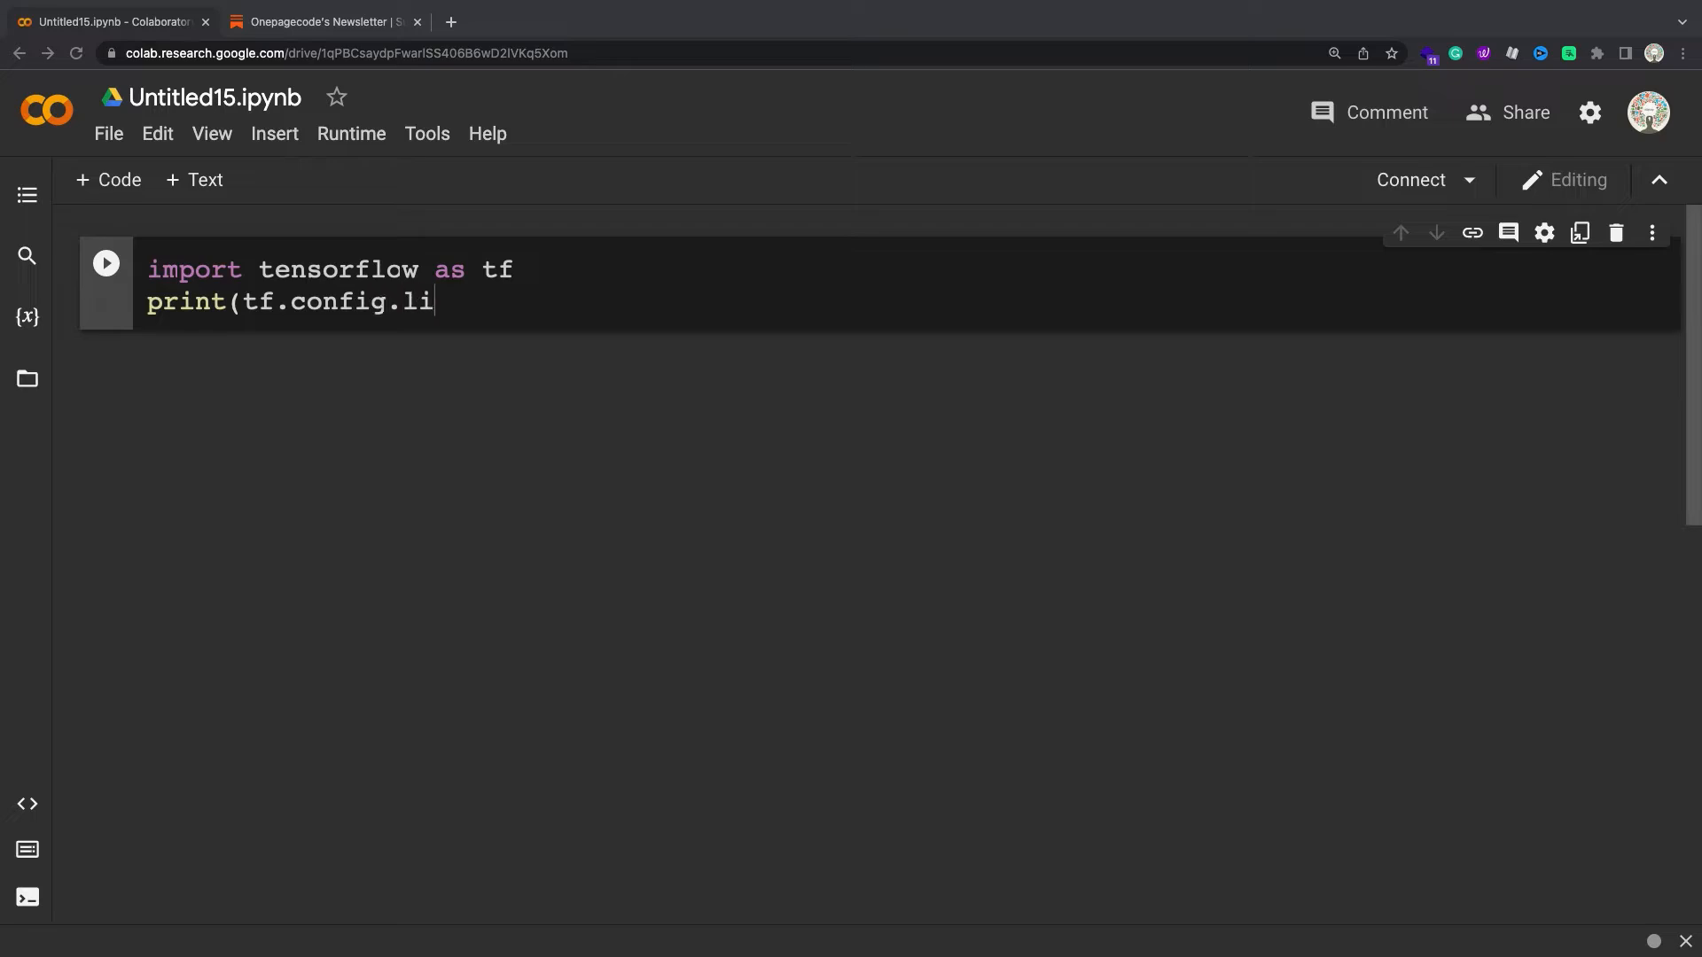
pyautogui.write('st_physical_d')
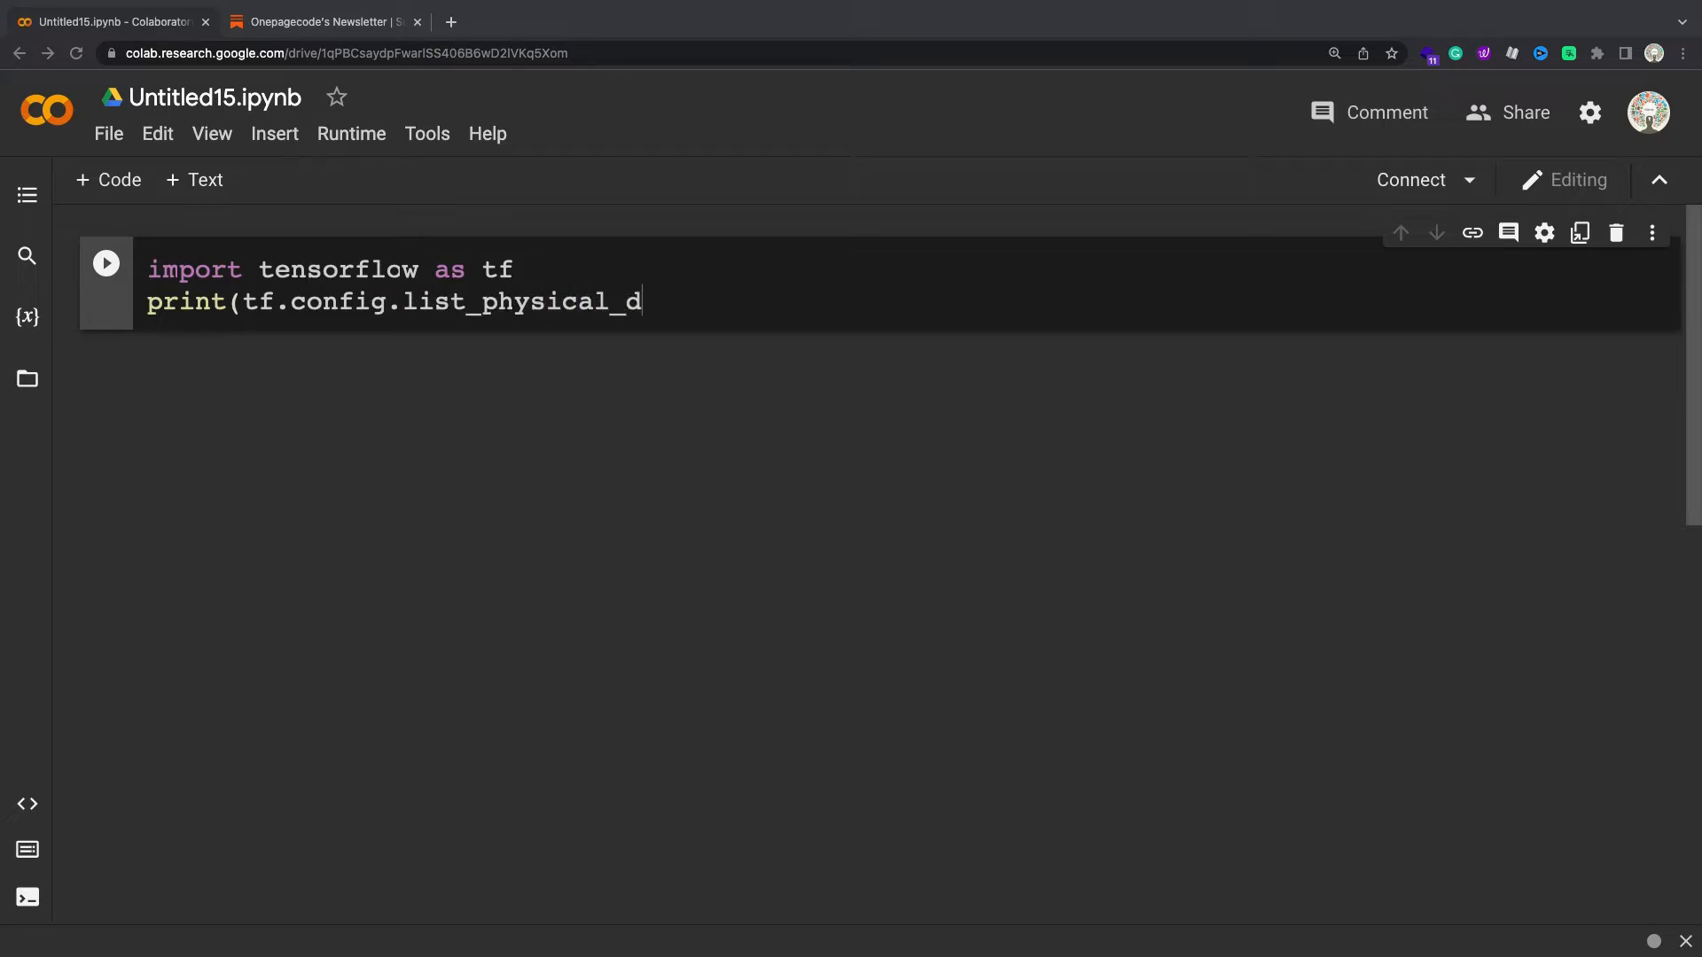
pyautogui.write("evices('GPU'))")
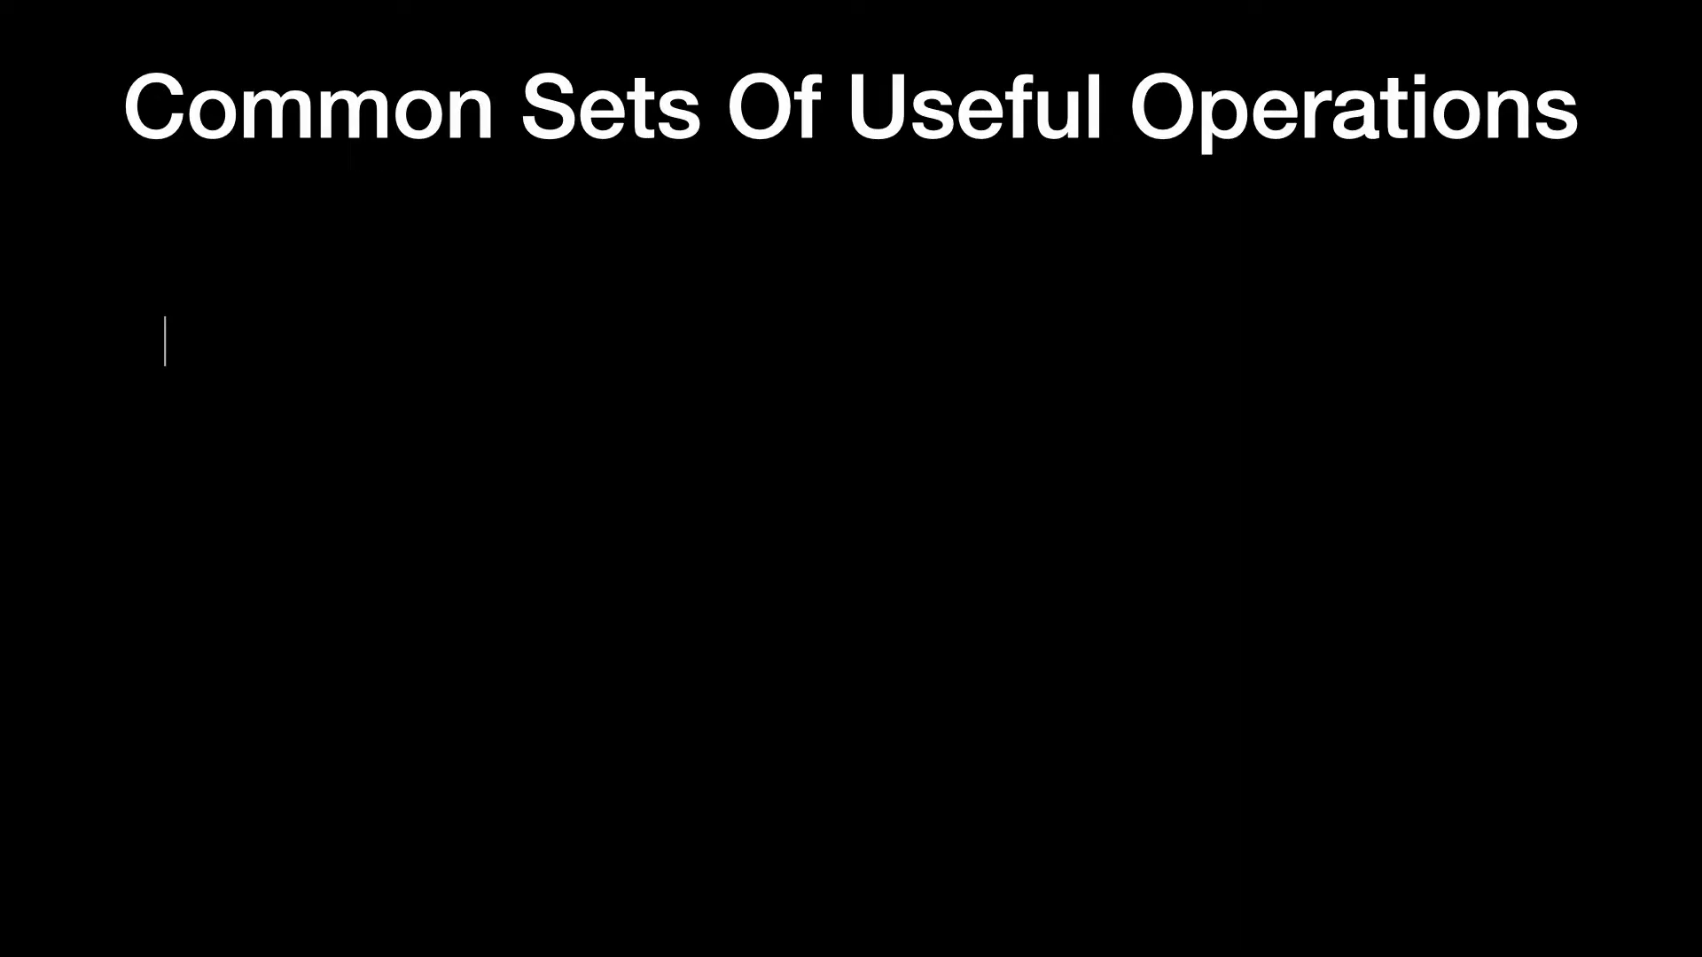
# Step: Type bullets on working at higher abstraction and models composed by stacking existing layers
pyautogui.write('Most of the time when writing code for machine learning models you')
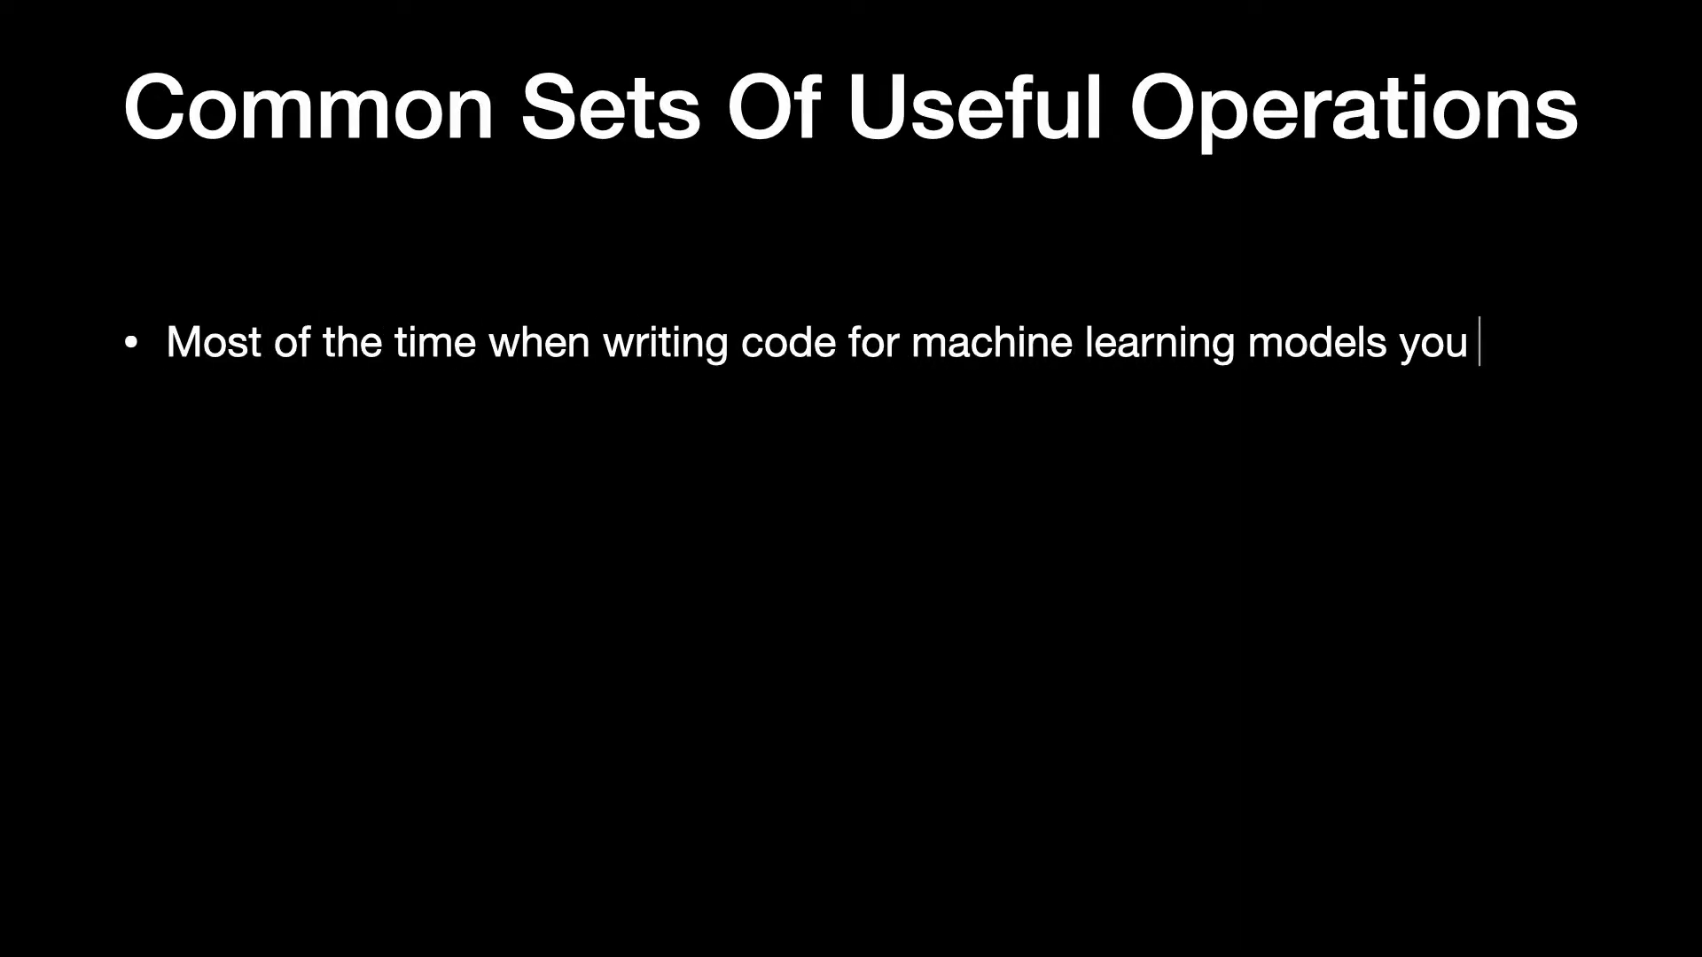
pyautogui.write('want to operate at a higher level of abstraction than individual operations and manipulation of individual variables.')
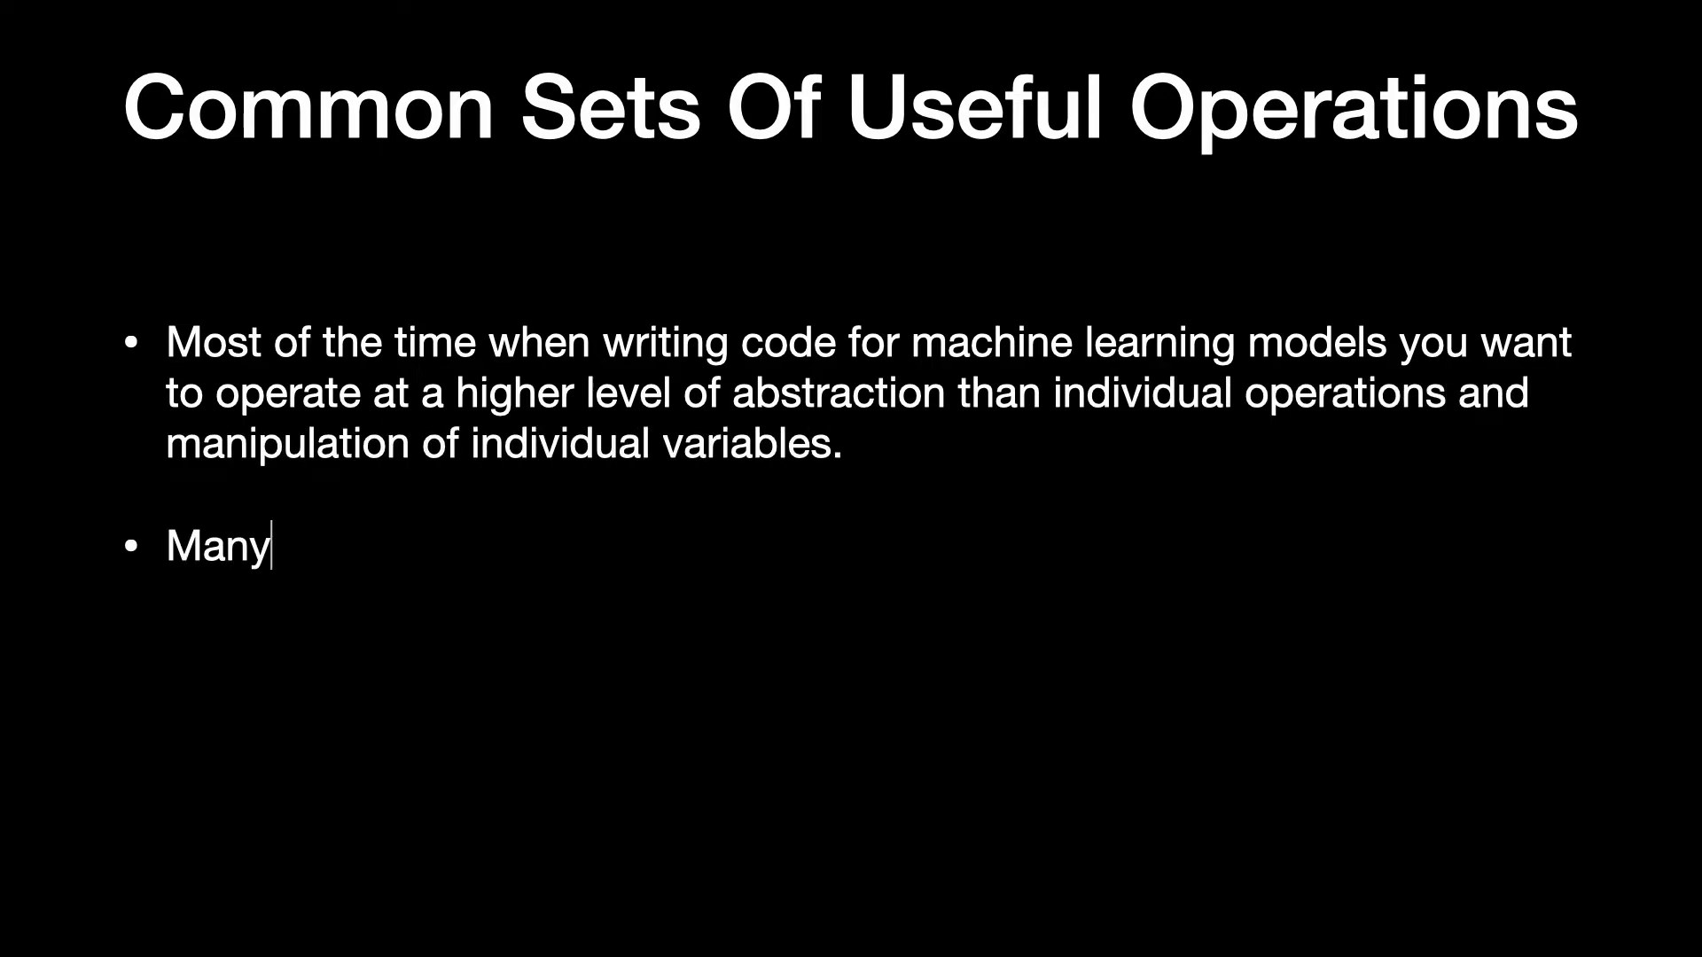
pyautogui.write('machine learning models are expressible as the composition and stacki')
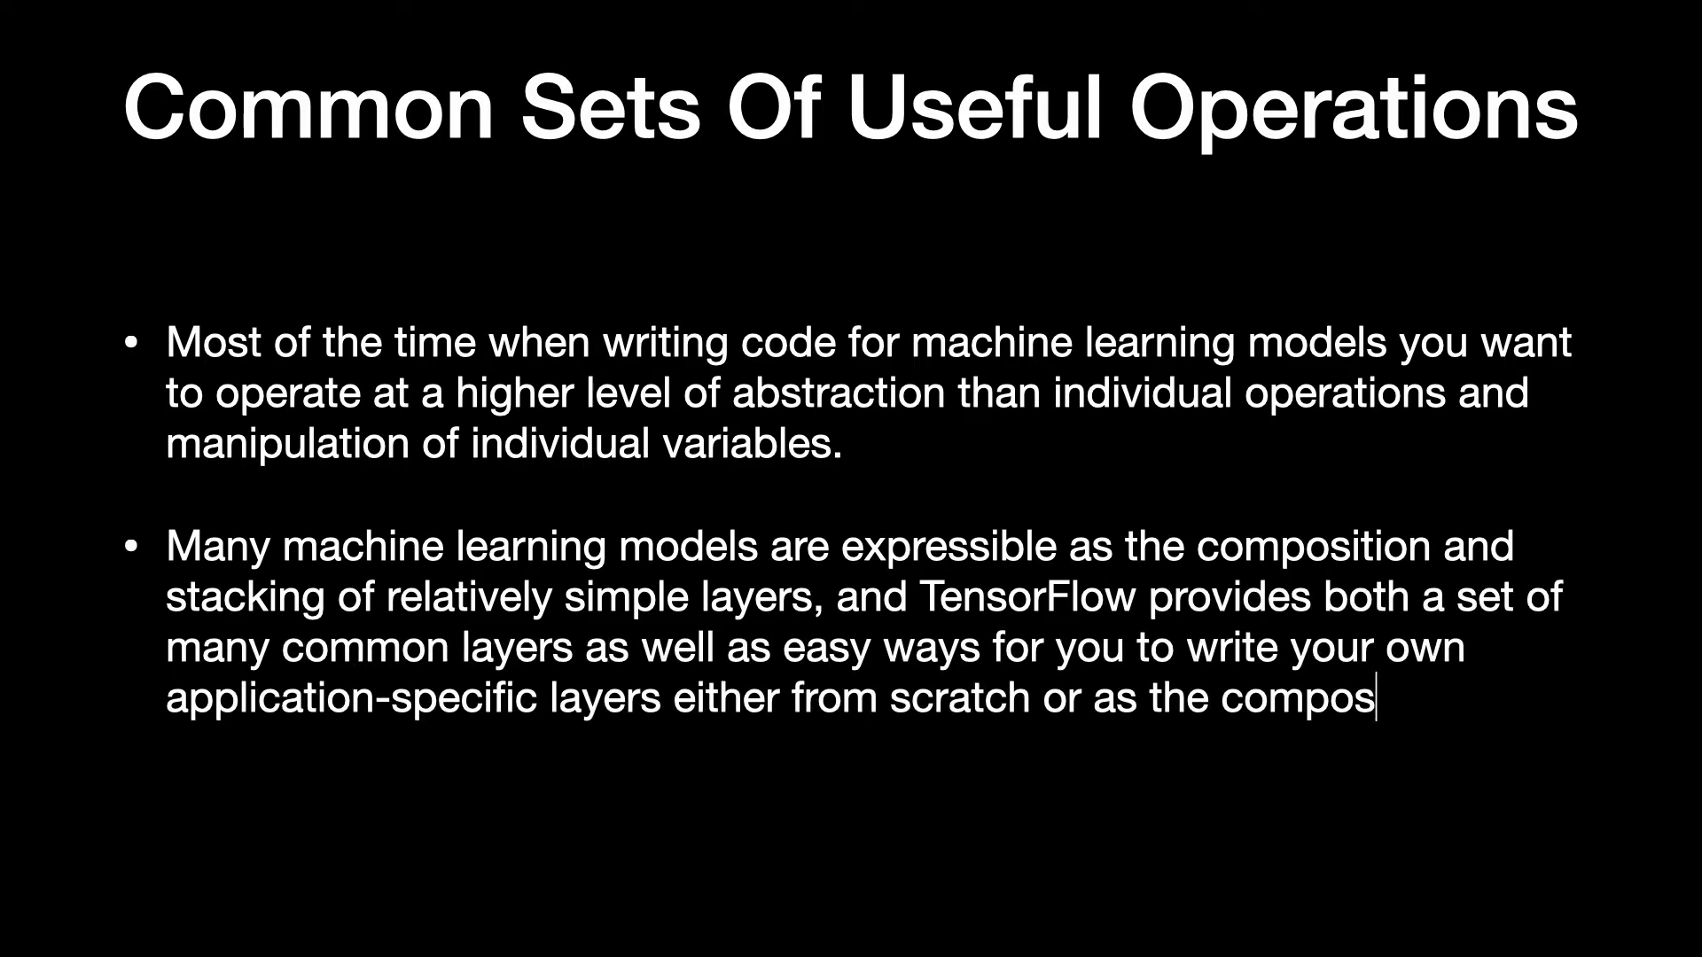
pyautogui.write('ition of existing layers.')
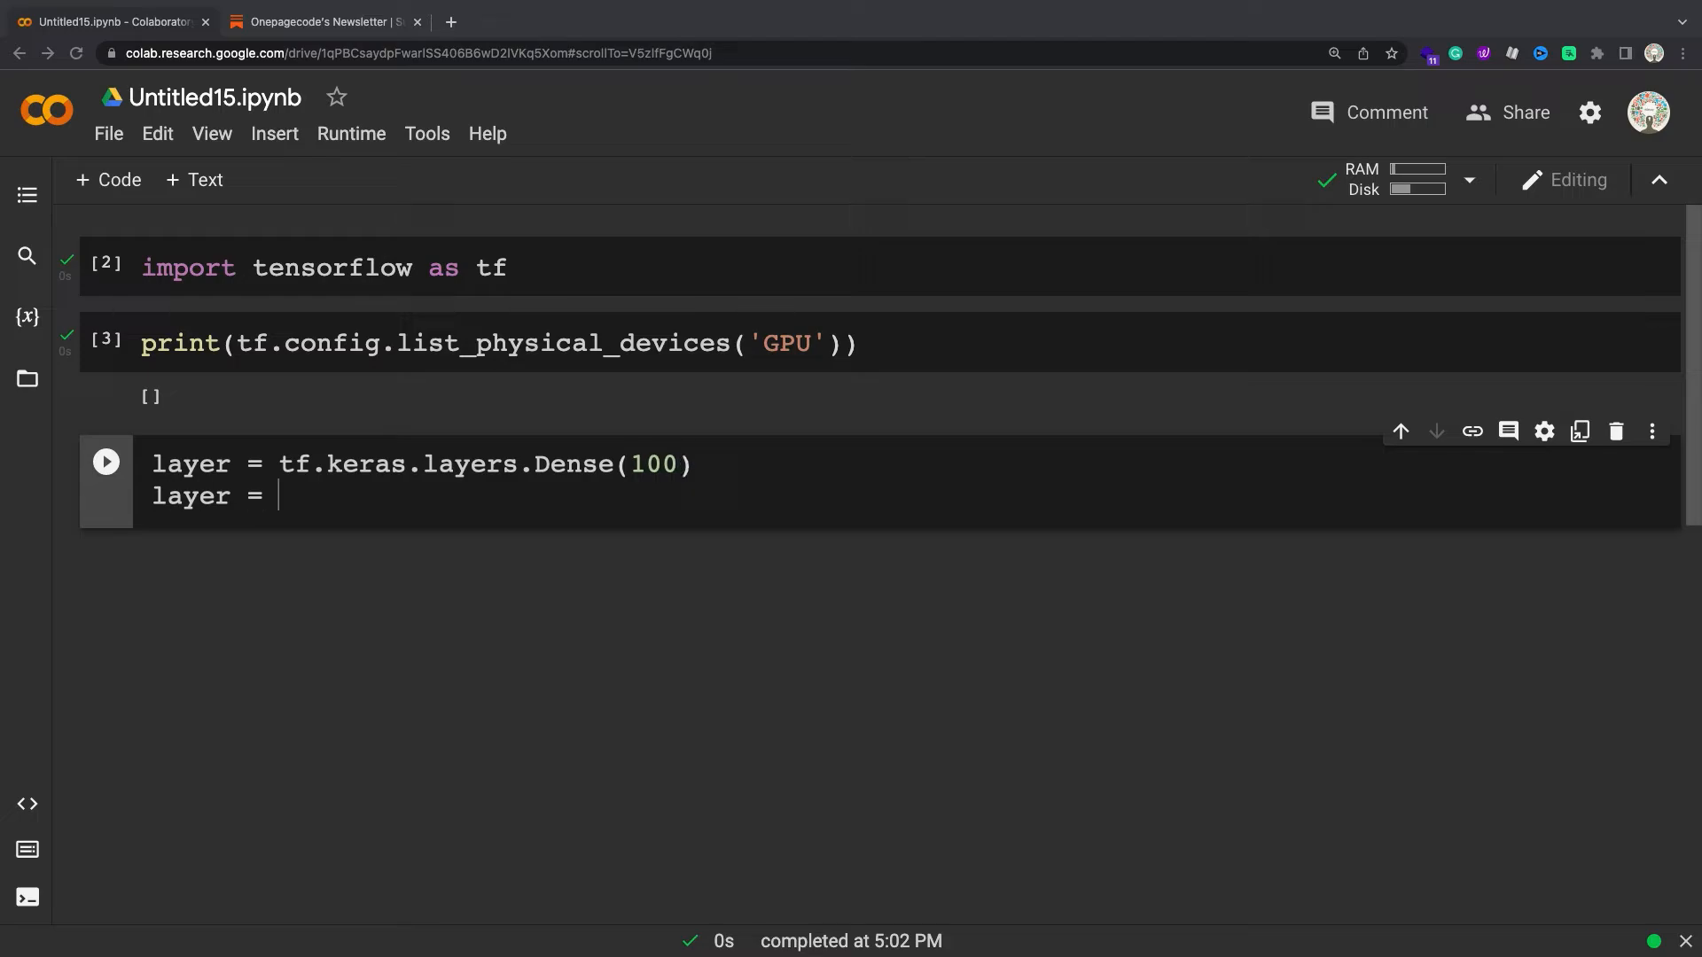
# Step: Define Dense(10, input_shape=(None, 5)), then run a cell calling the layer on zeros
pyautogui.write('tf.keras.layers.Dense(10, inp')
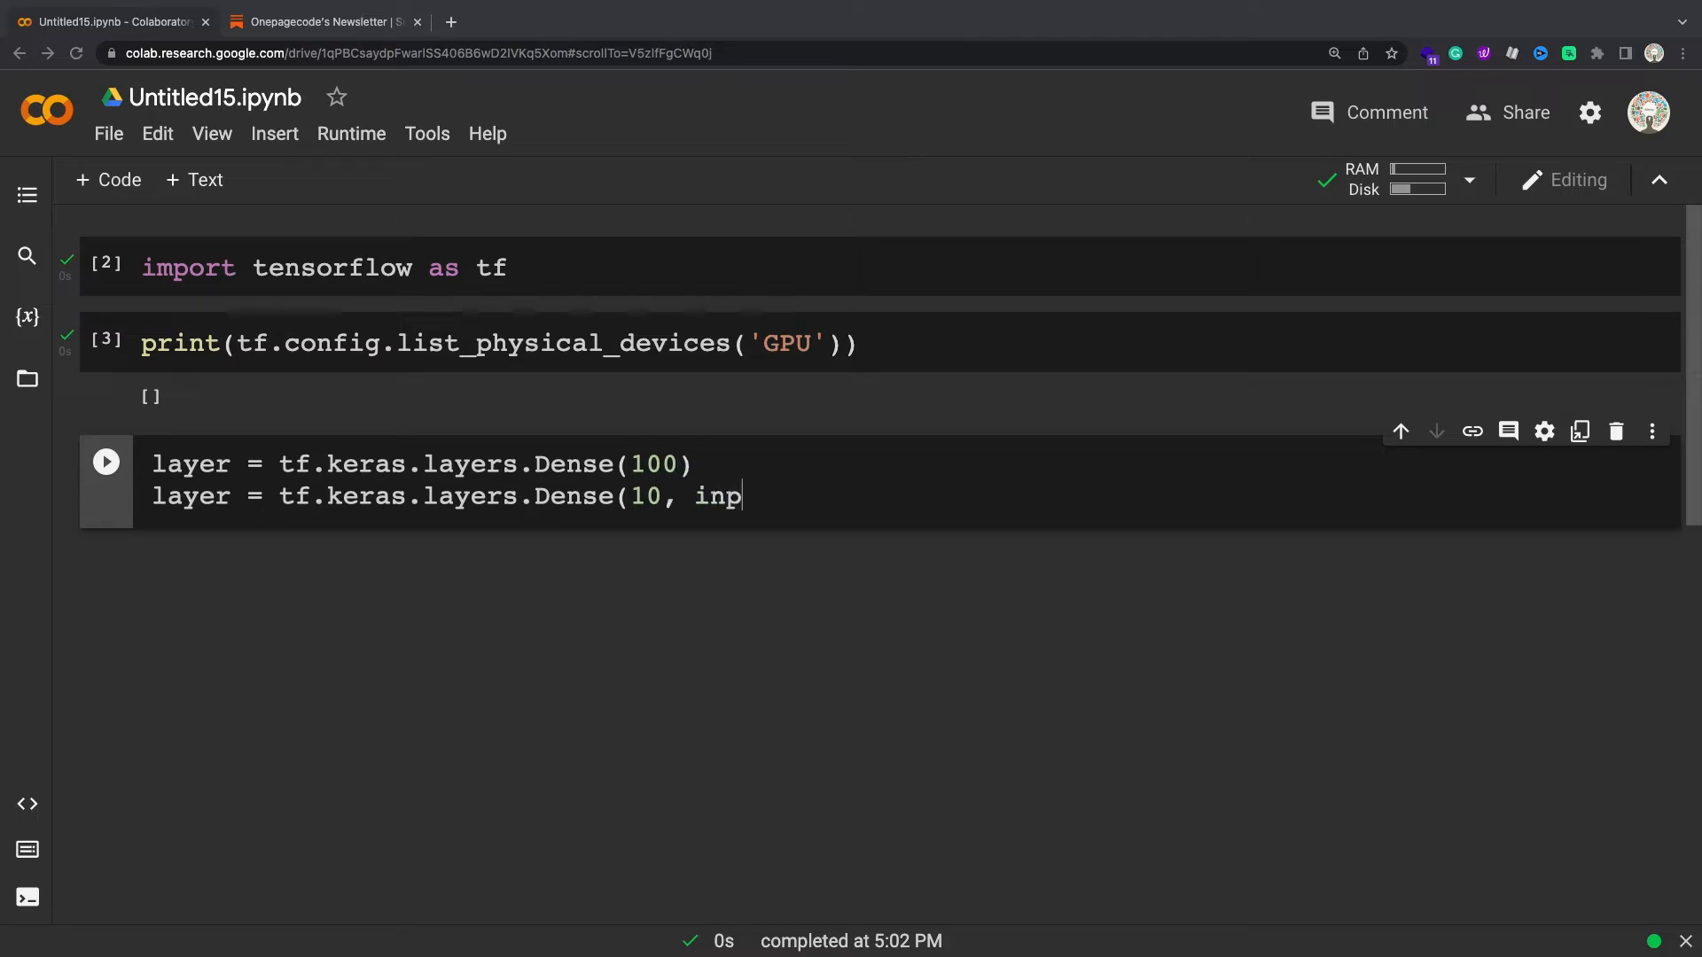
pyautogui.write('ut_shape=(None, 5))')
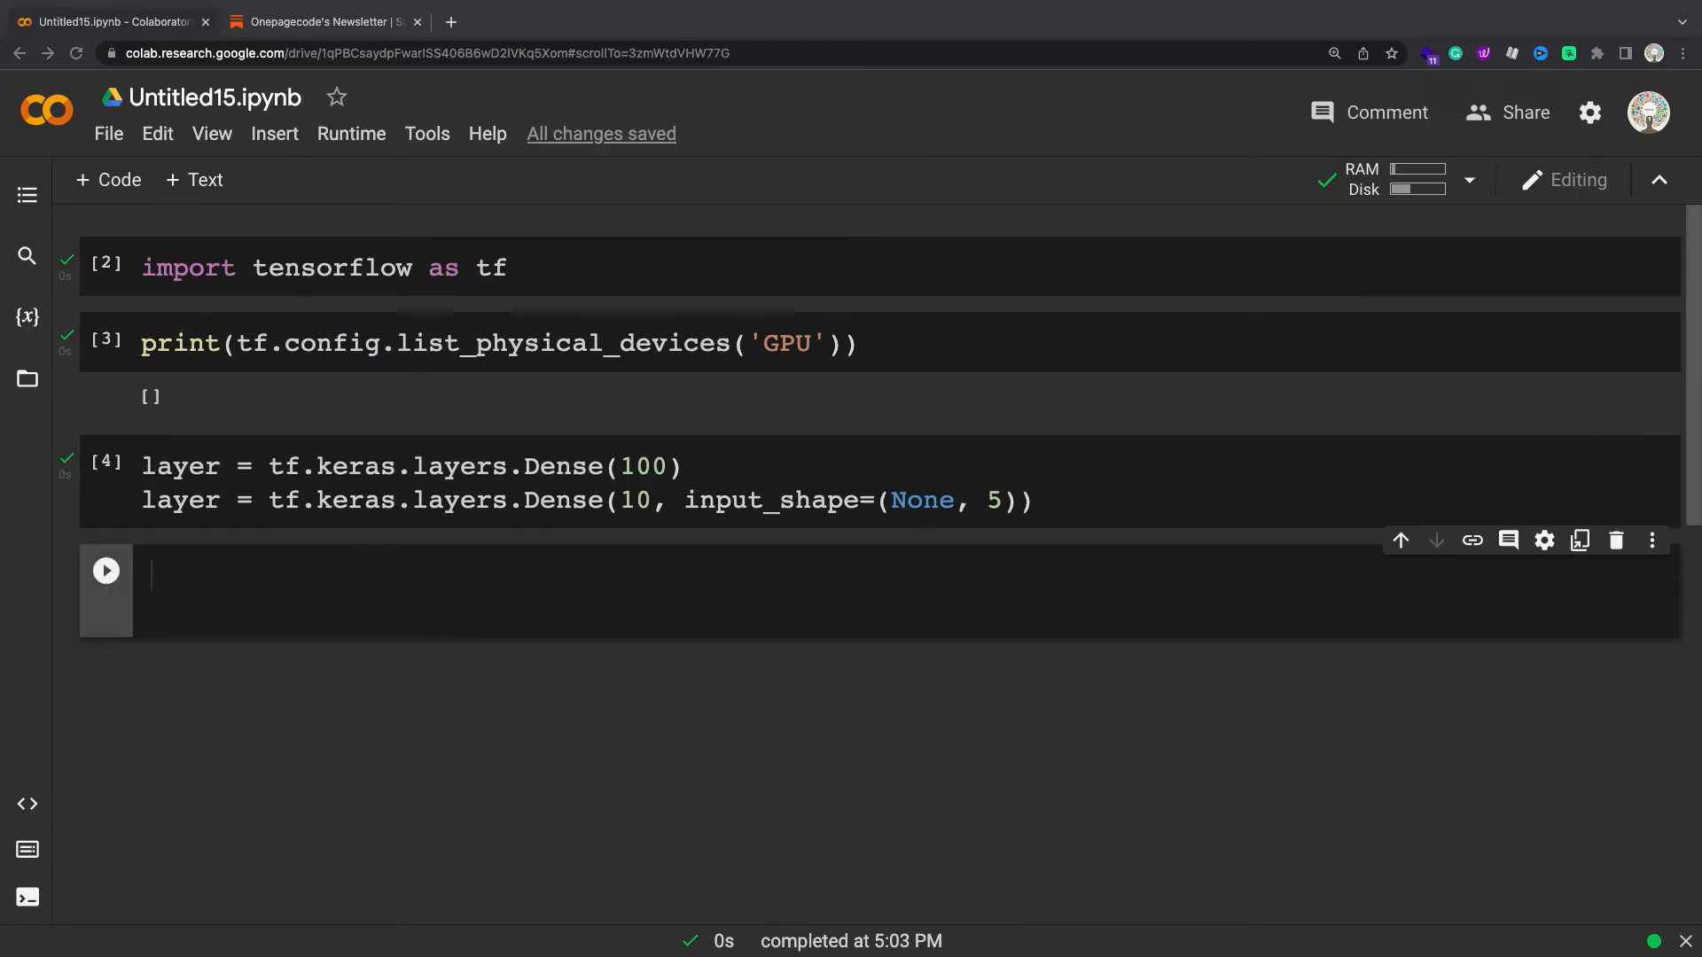
pyautogui.write('# To use a layer, simply call')
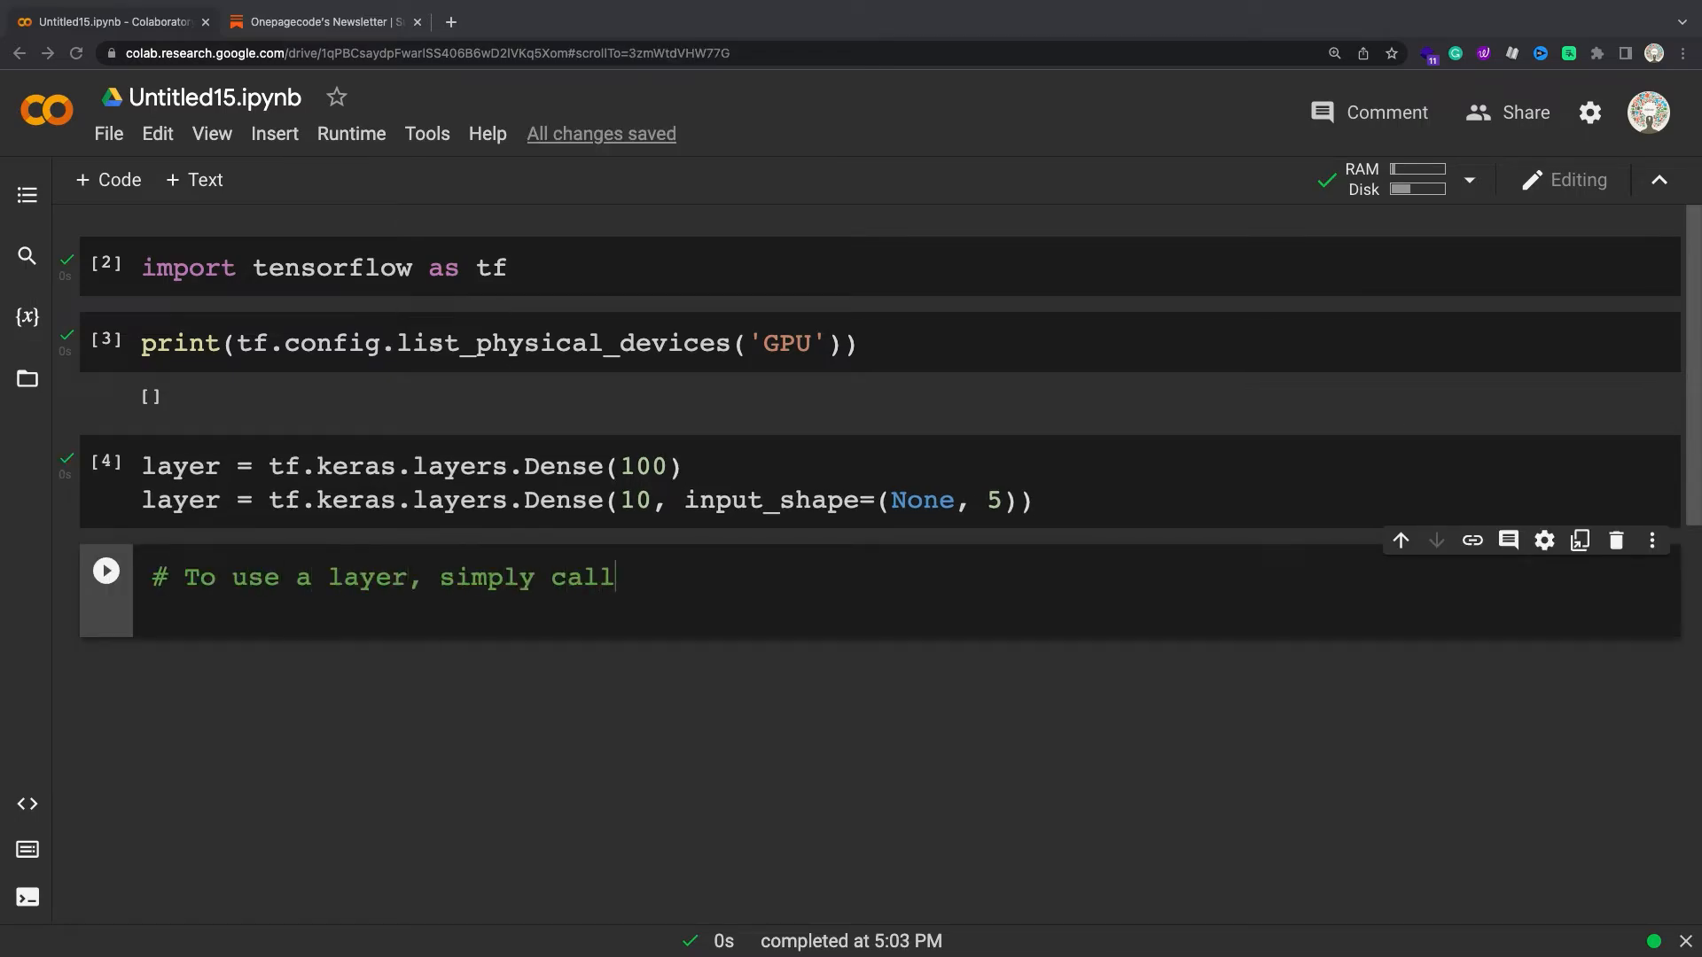
pyautogui.write('it.')
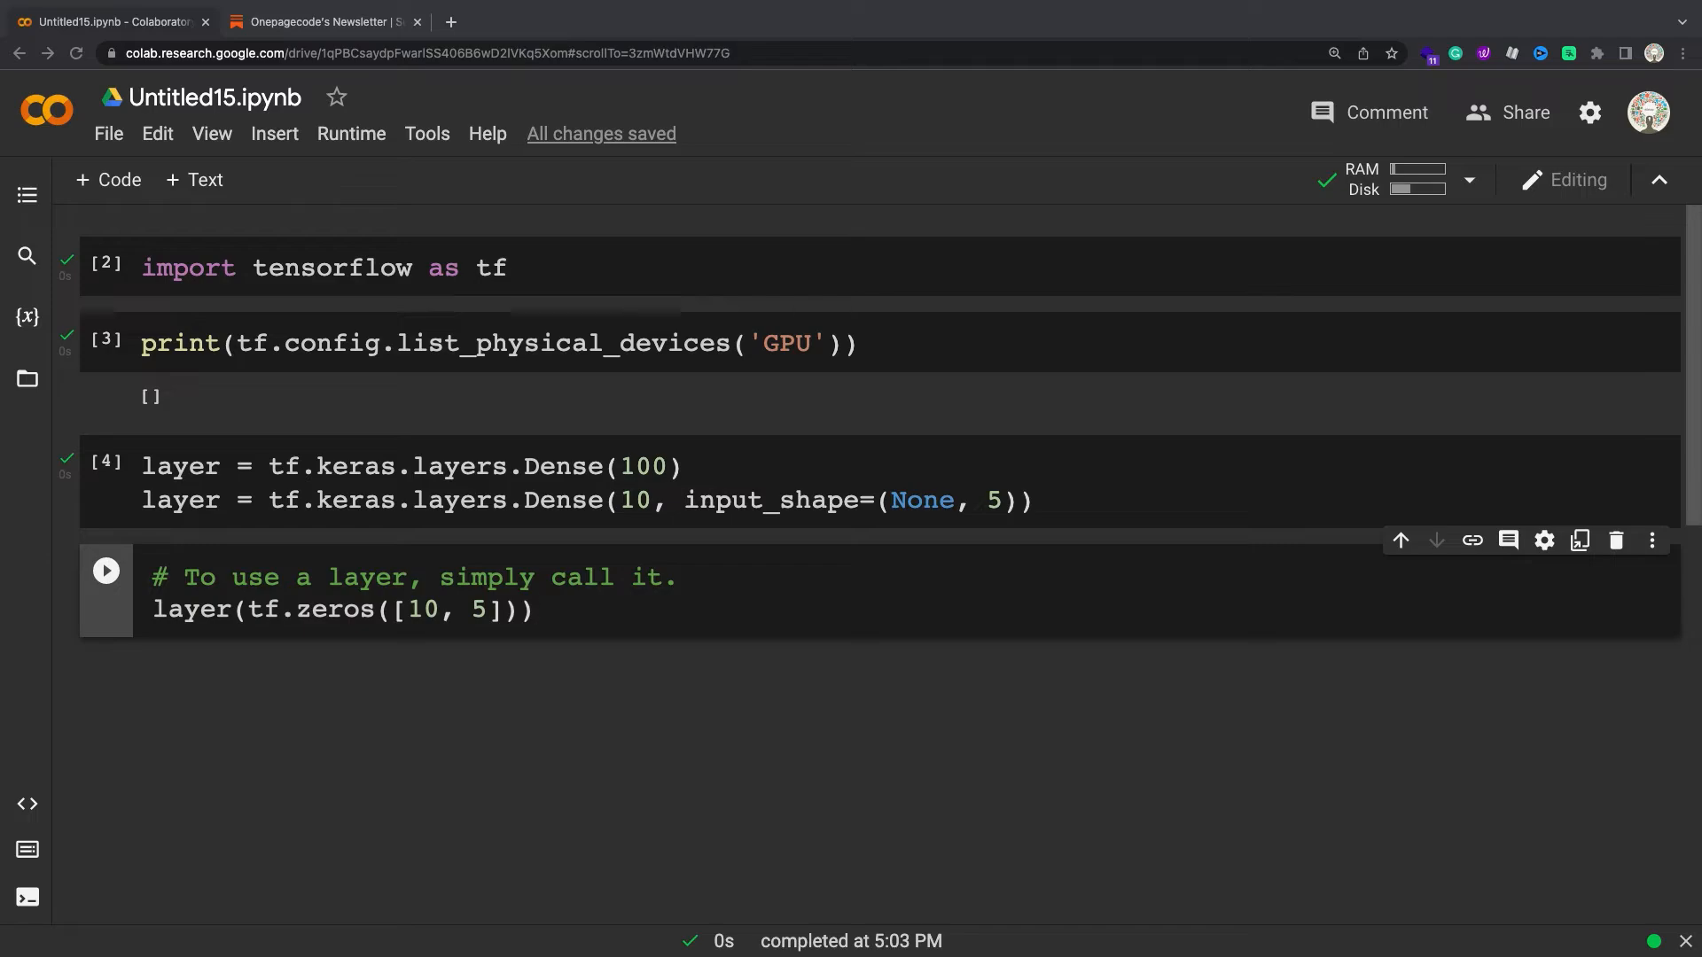
pyautogui.click(106, 570)
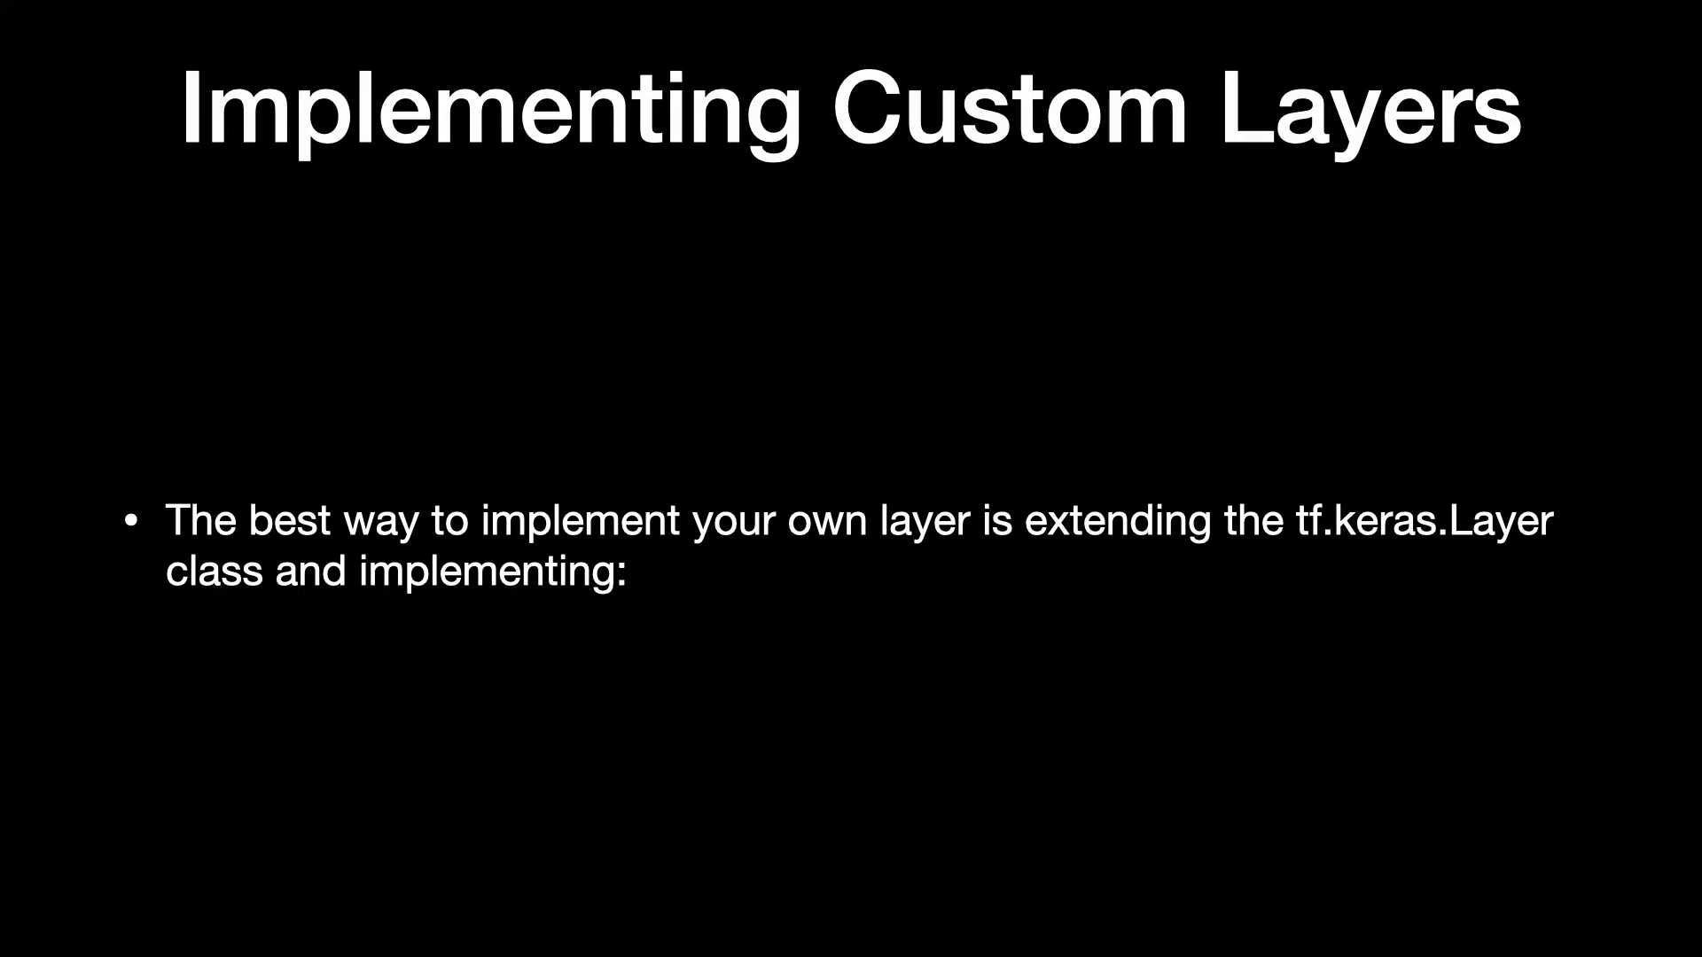
# Step: Advance Keynote to the Implementing Custom Layers slide
pyautogui.press('right')
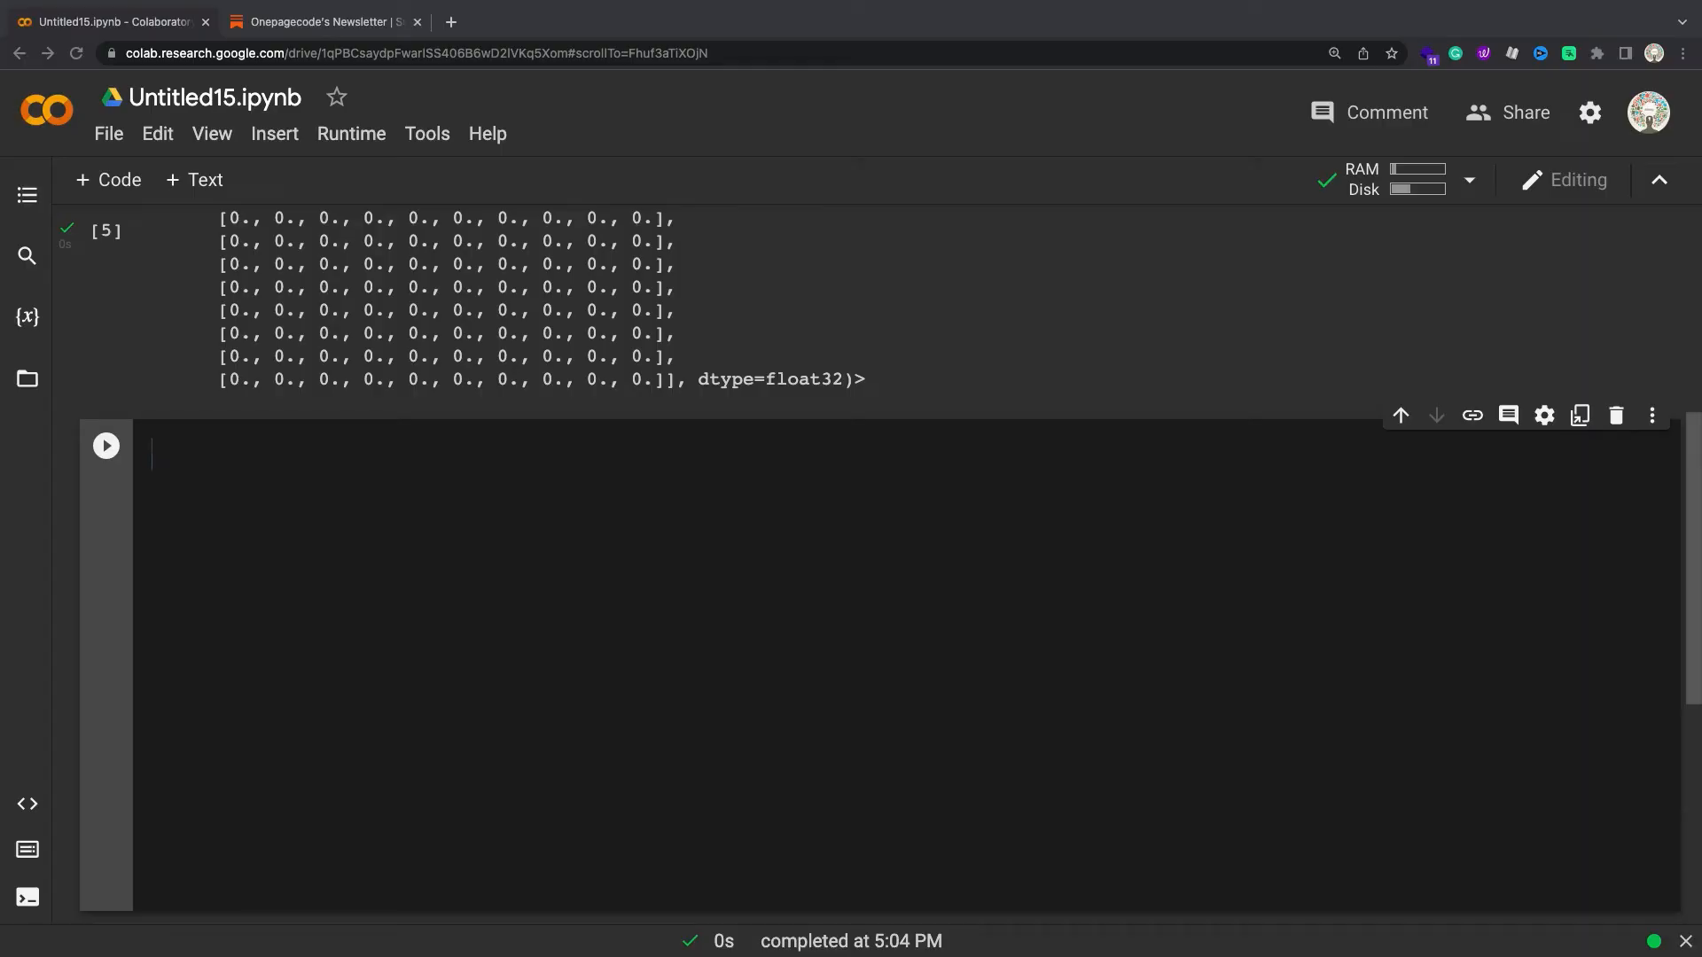
# Step: Define the MyDenseLayer class subclassing tf.keras.layers.Layer with num_outputs
pyautogui.write('class MyDenseLayer(tf.keras.layers.Layer):')
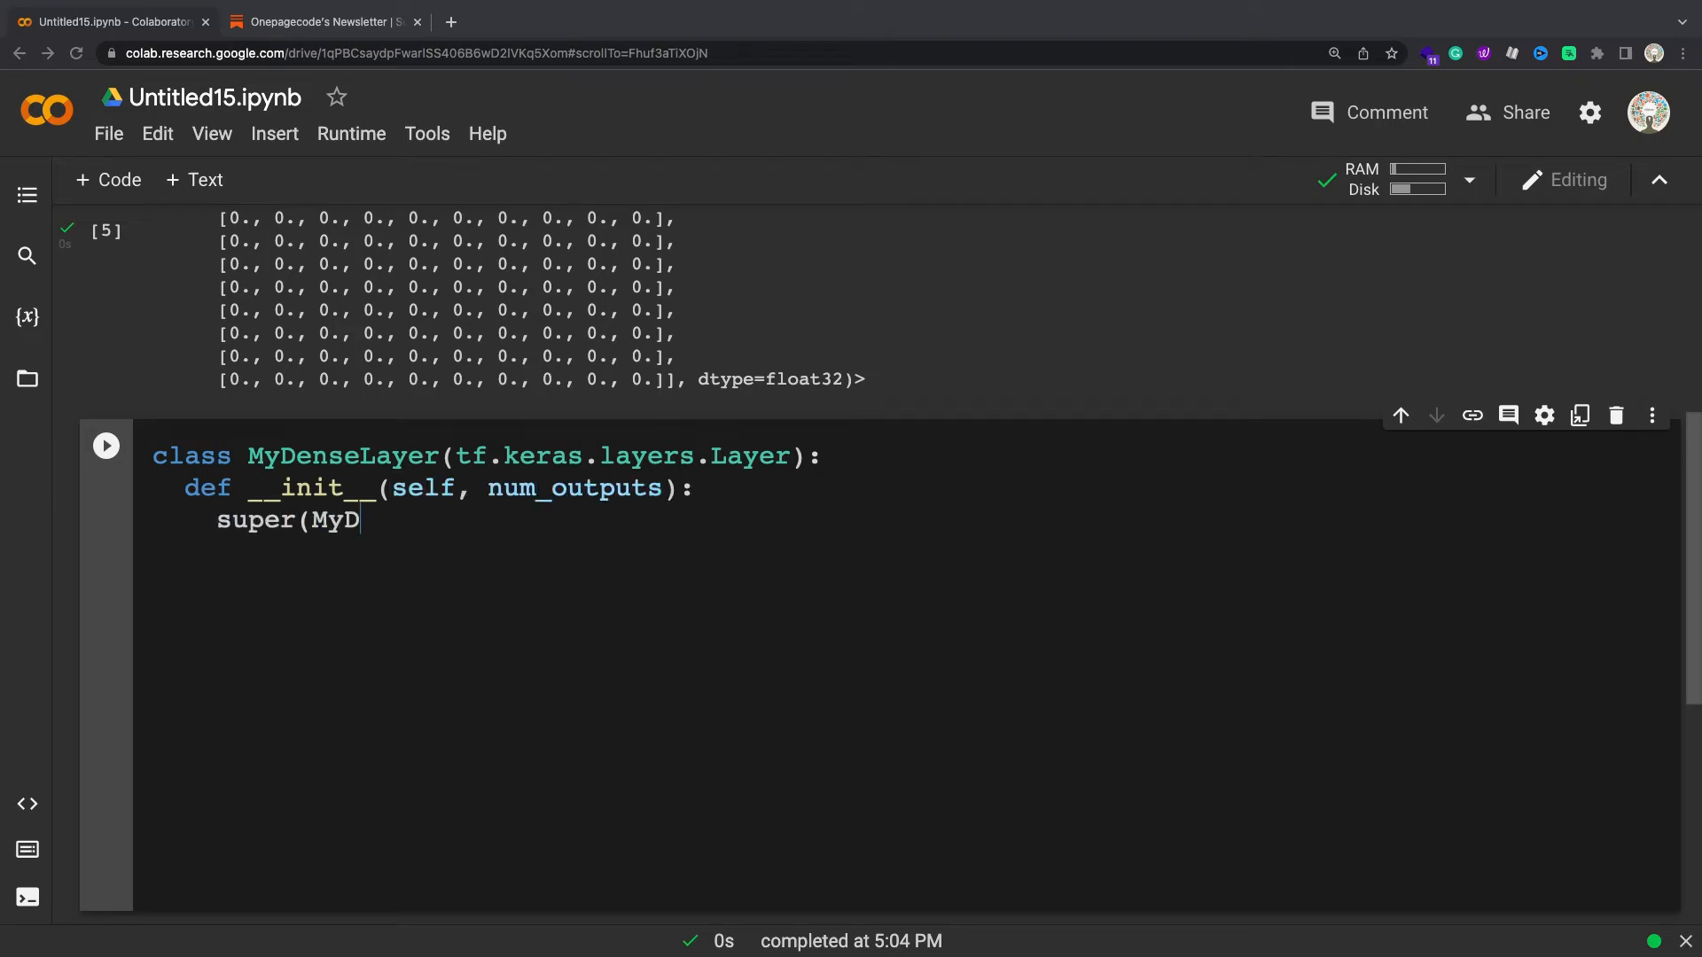
pyautogui.write('enseLayer, self).__init__()')
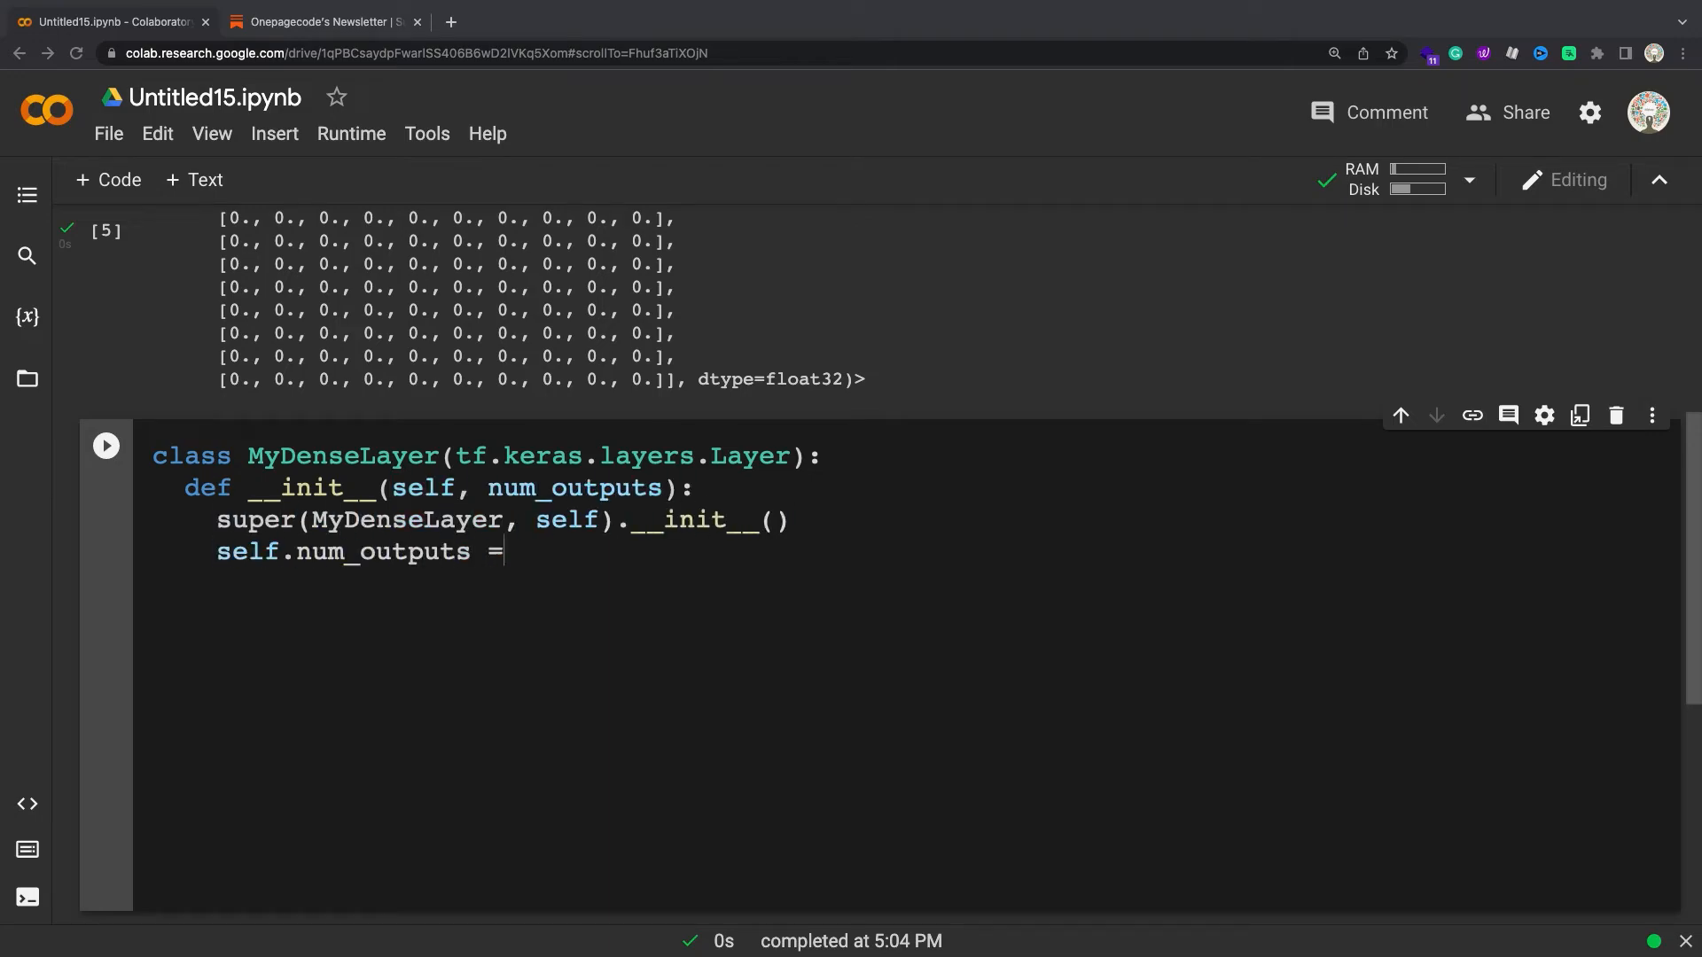
pyautogui.write('num_outputs')
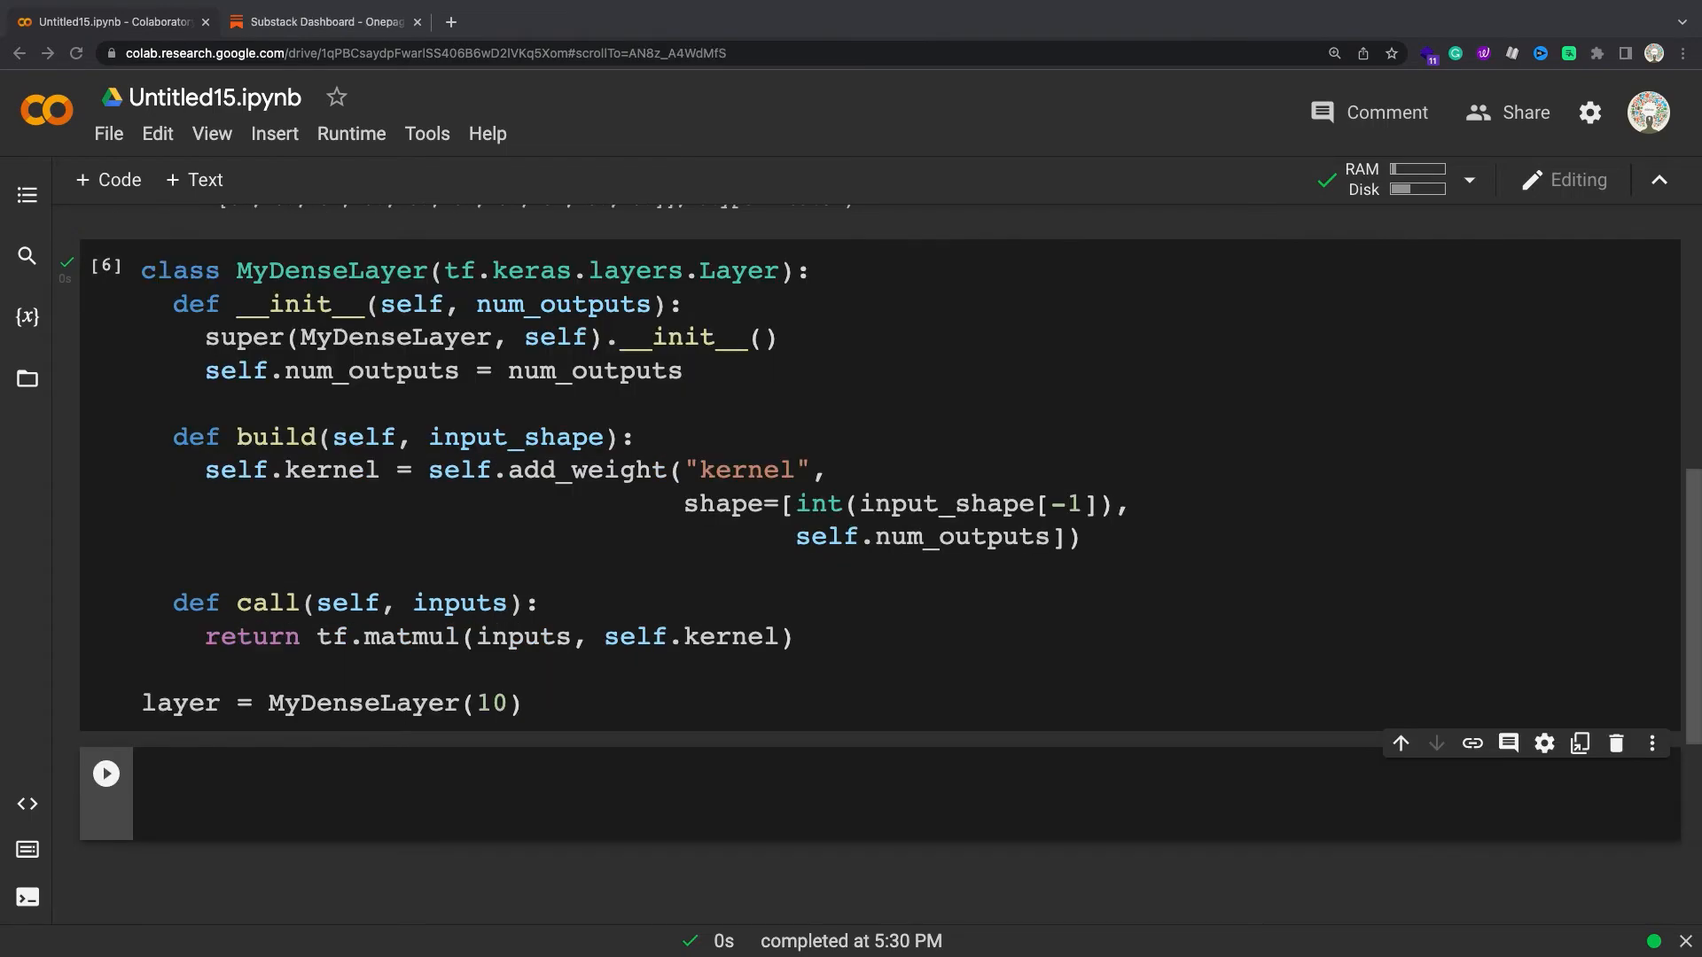
# Step: Call the layer on tf.zeros([10, 5]), print its trainable variable names, and run
pyautogui.write('_ = laye')
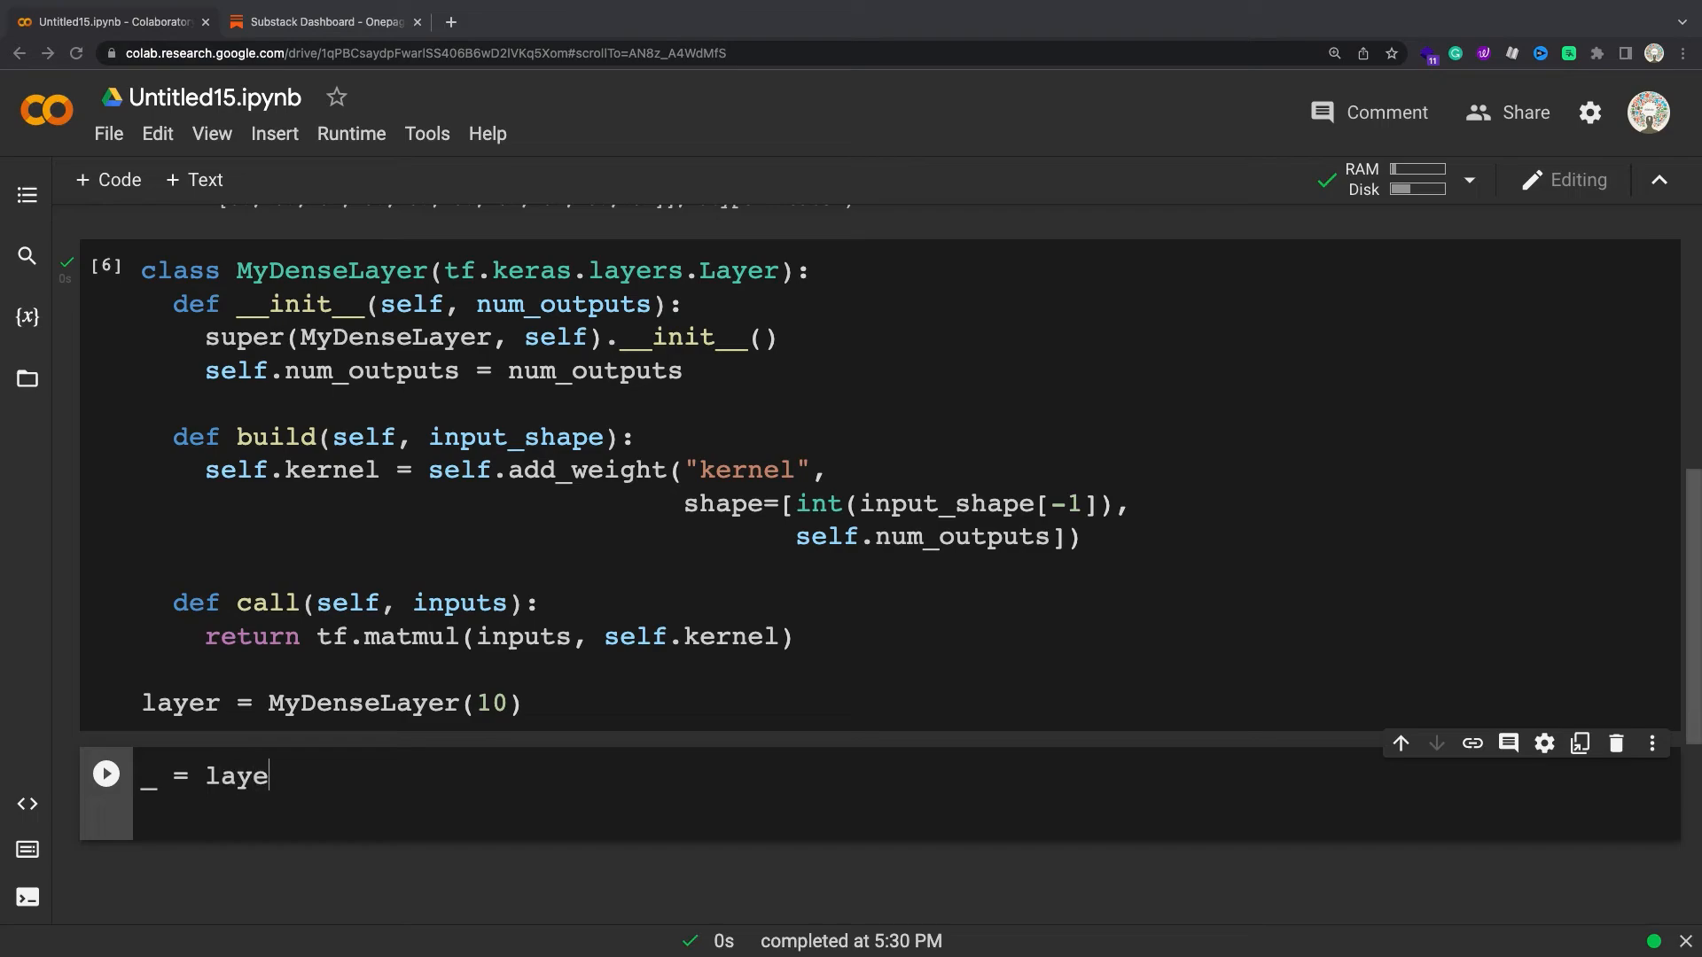
pyautogui.write('r(tf.zeros([10, 5])) #')
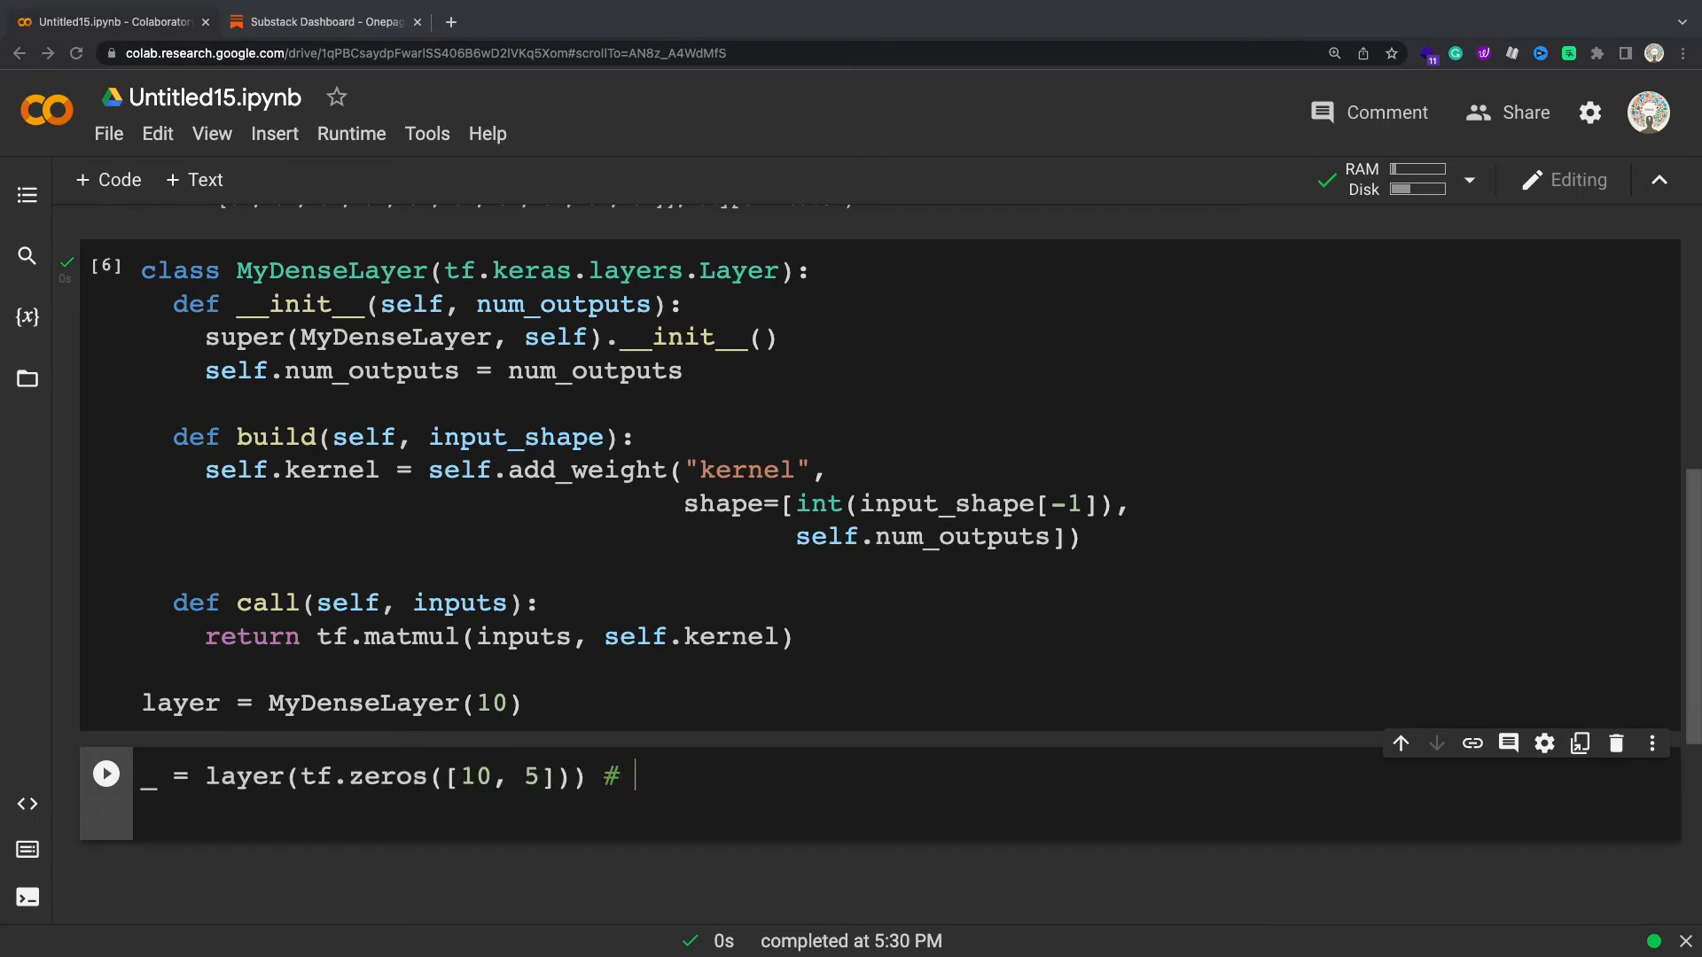
pyautogui.write('Calling the layer `.builds` it.')
pyautogui.write('print([var.name for var in')
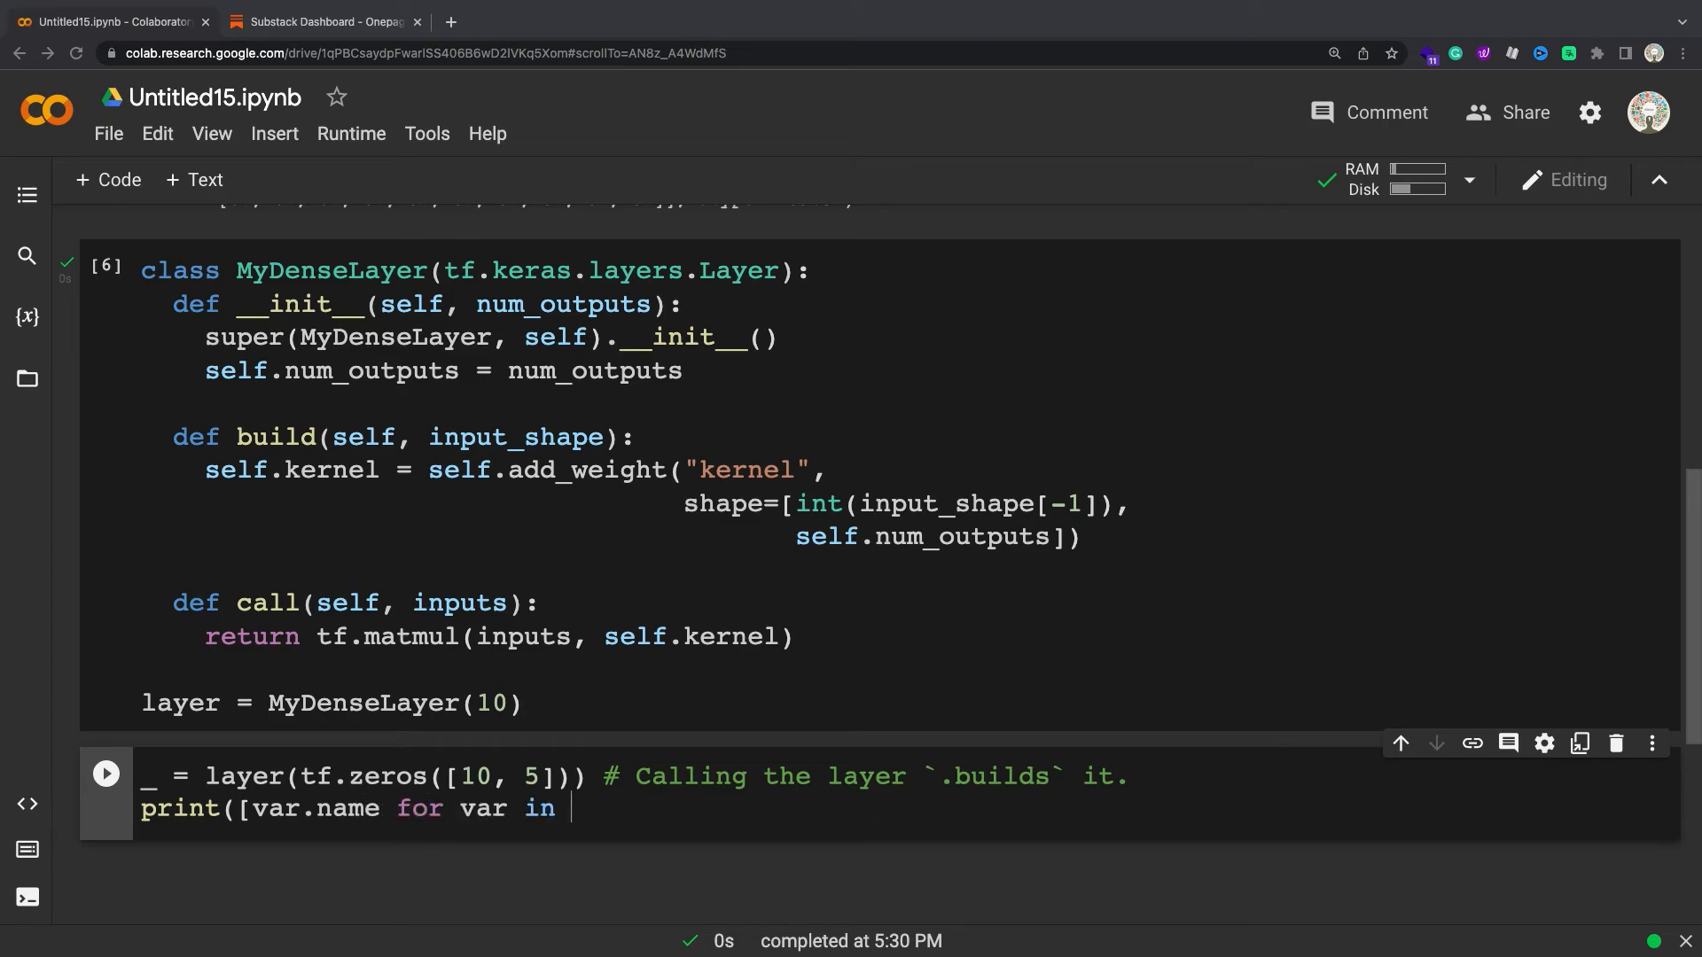
pyautogui.write('layer.trainable_variables')
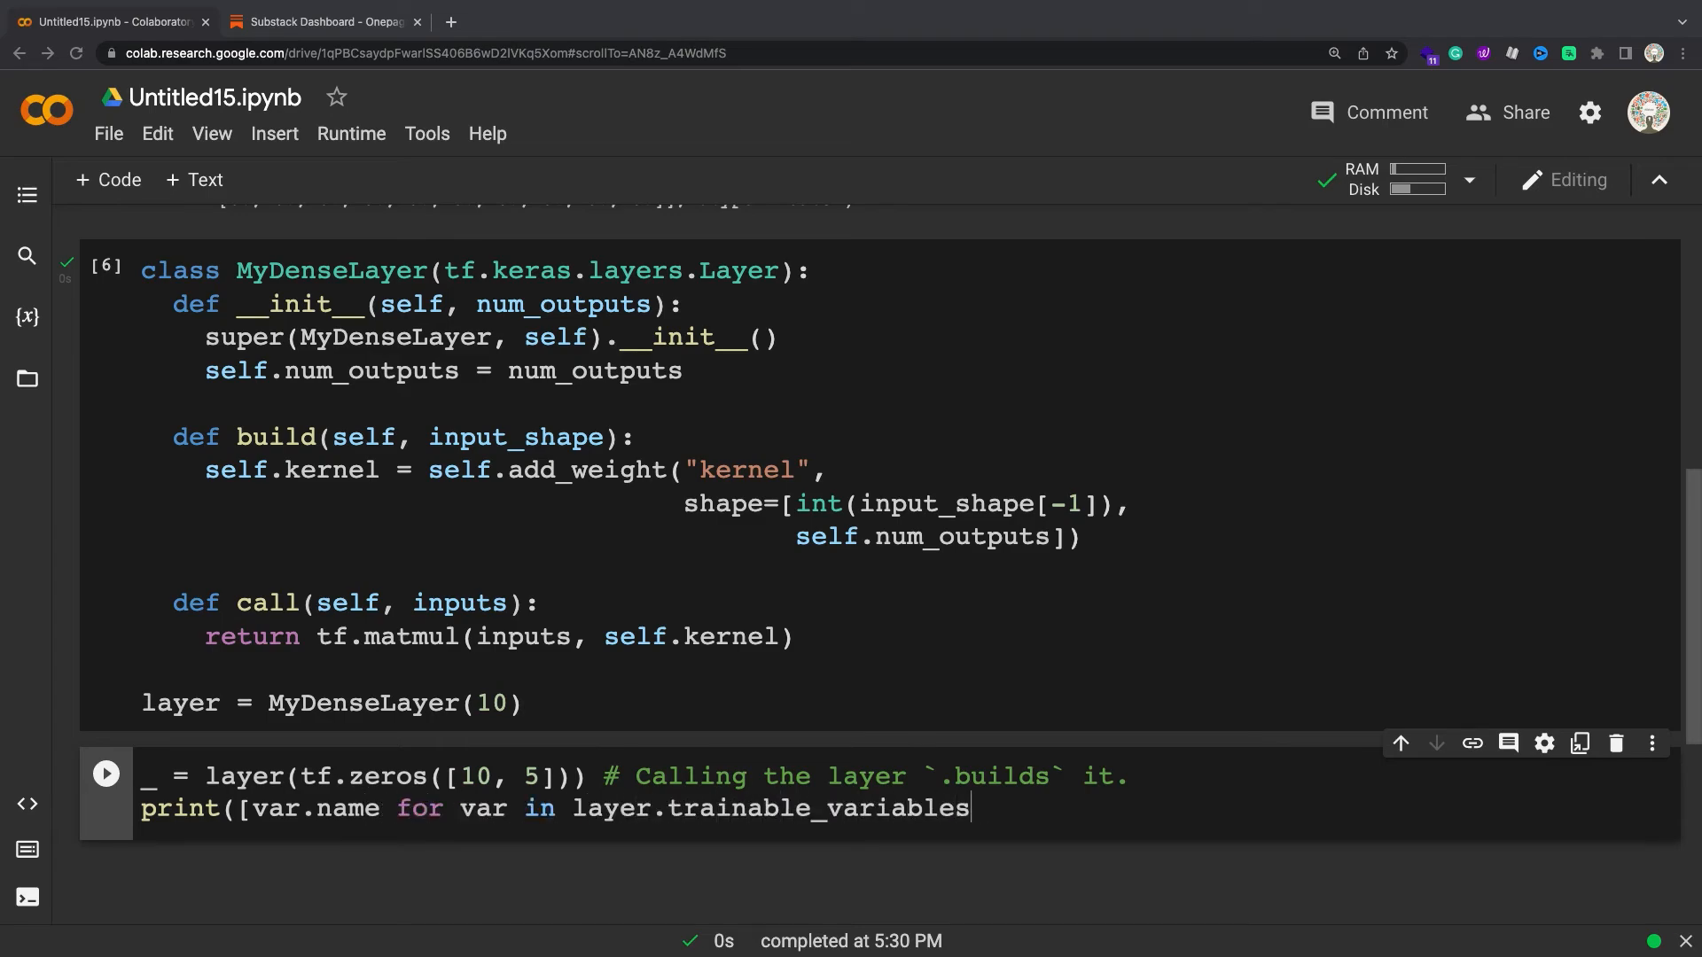
pyautogui.click(105, 773)
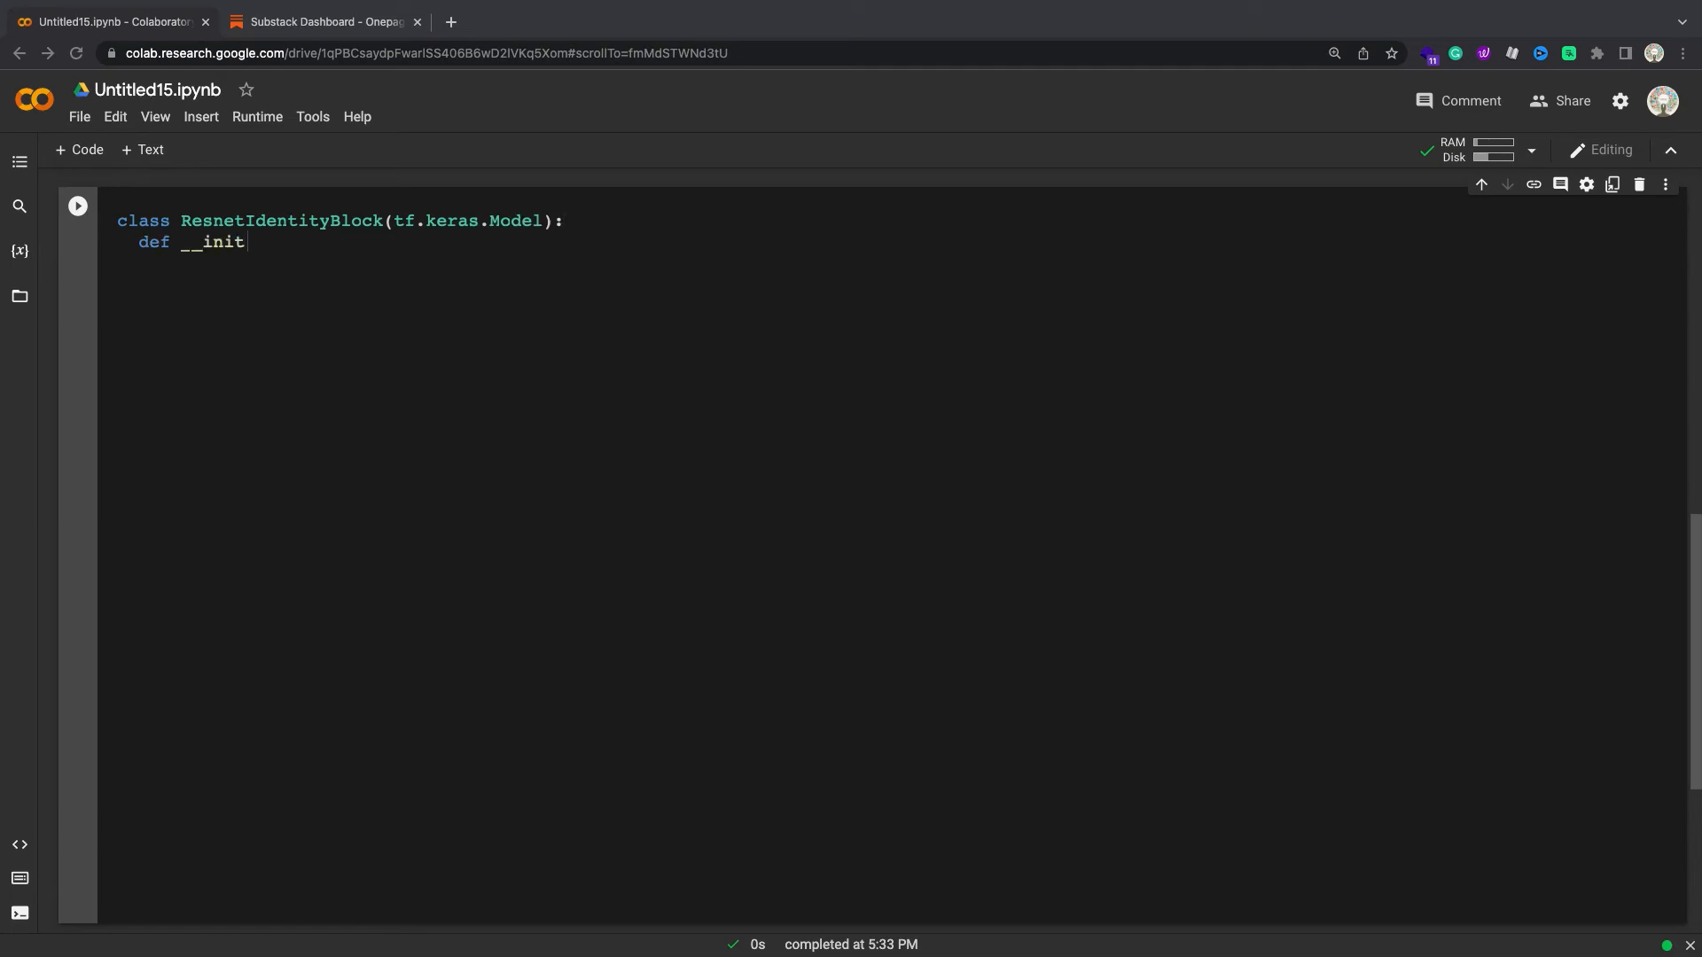
# Step: Write ResnetIdentityBlock's __init__ with Conv2D and BatchNormalization layers for kernel_size and filters
pyautogui.write('__(self, kernel_size, filters):')
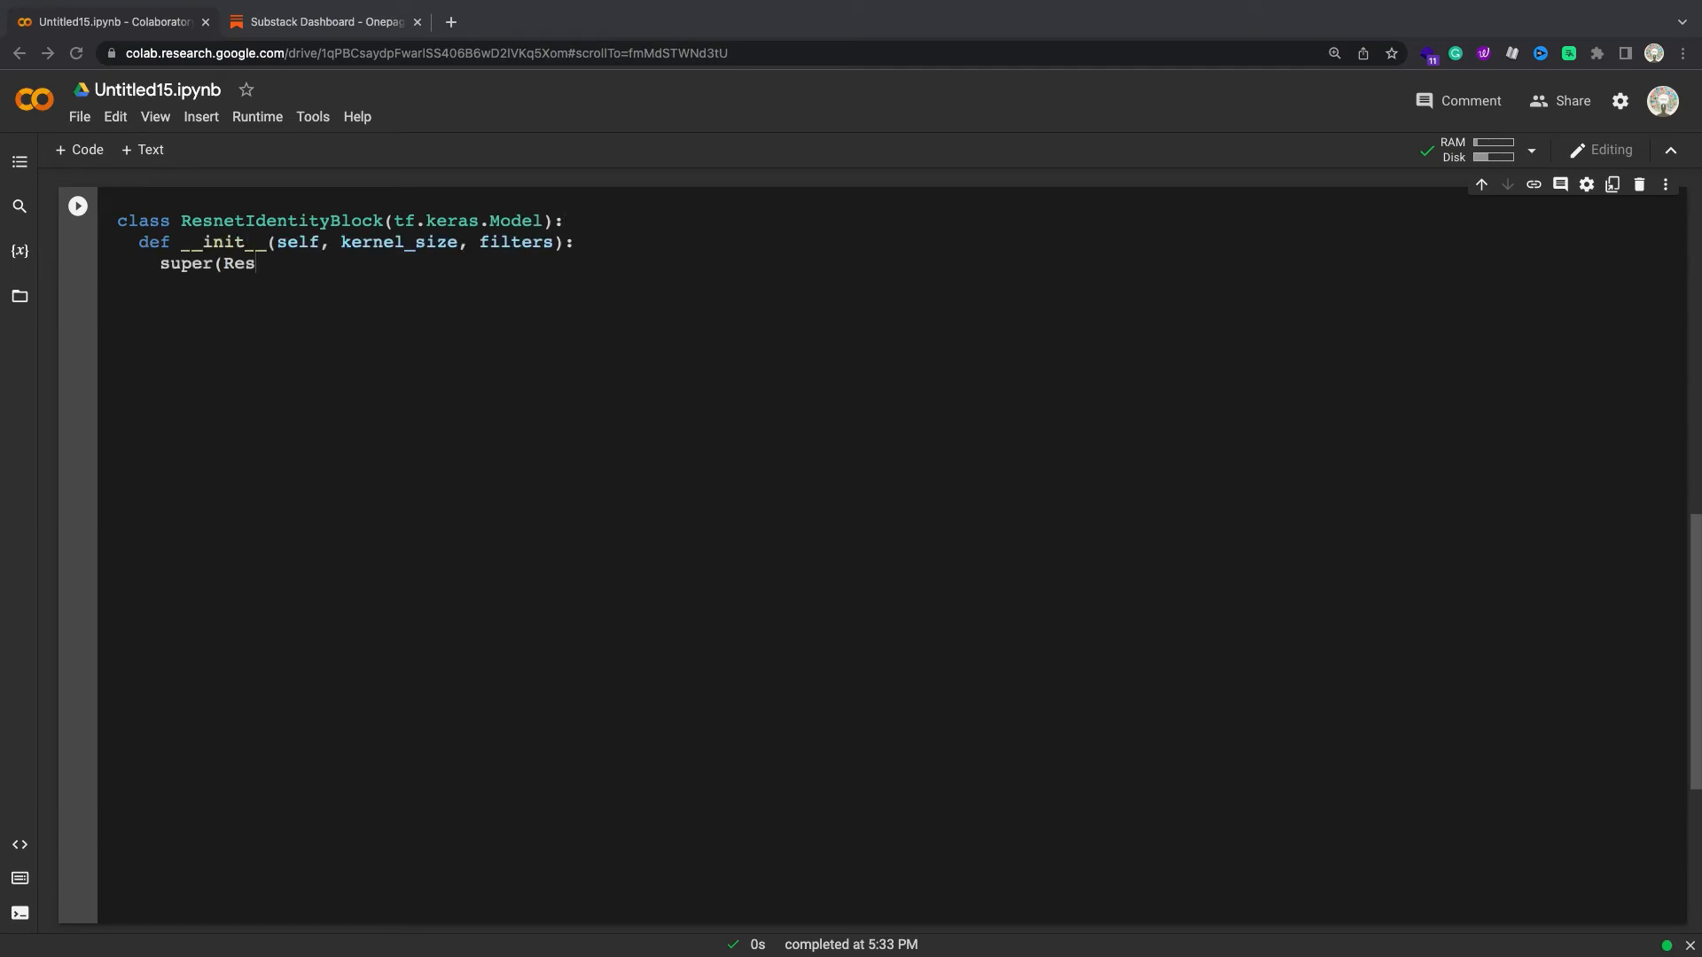
pyautogui.write("netIdentityBlock, self).__init__(name='')")
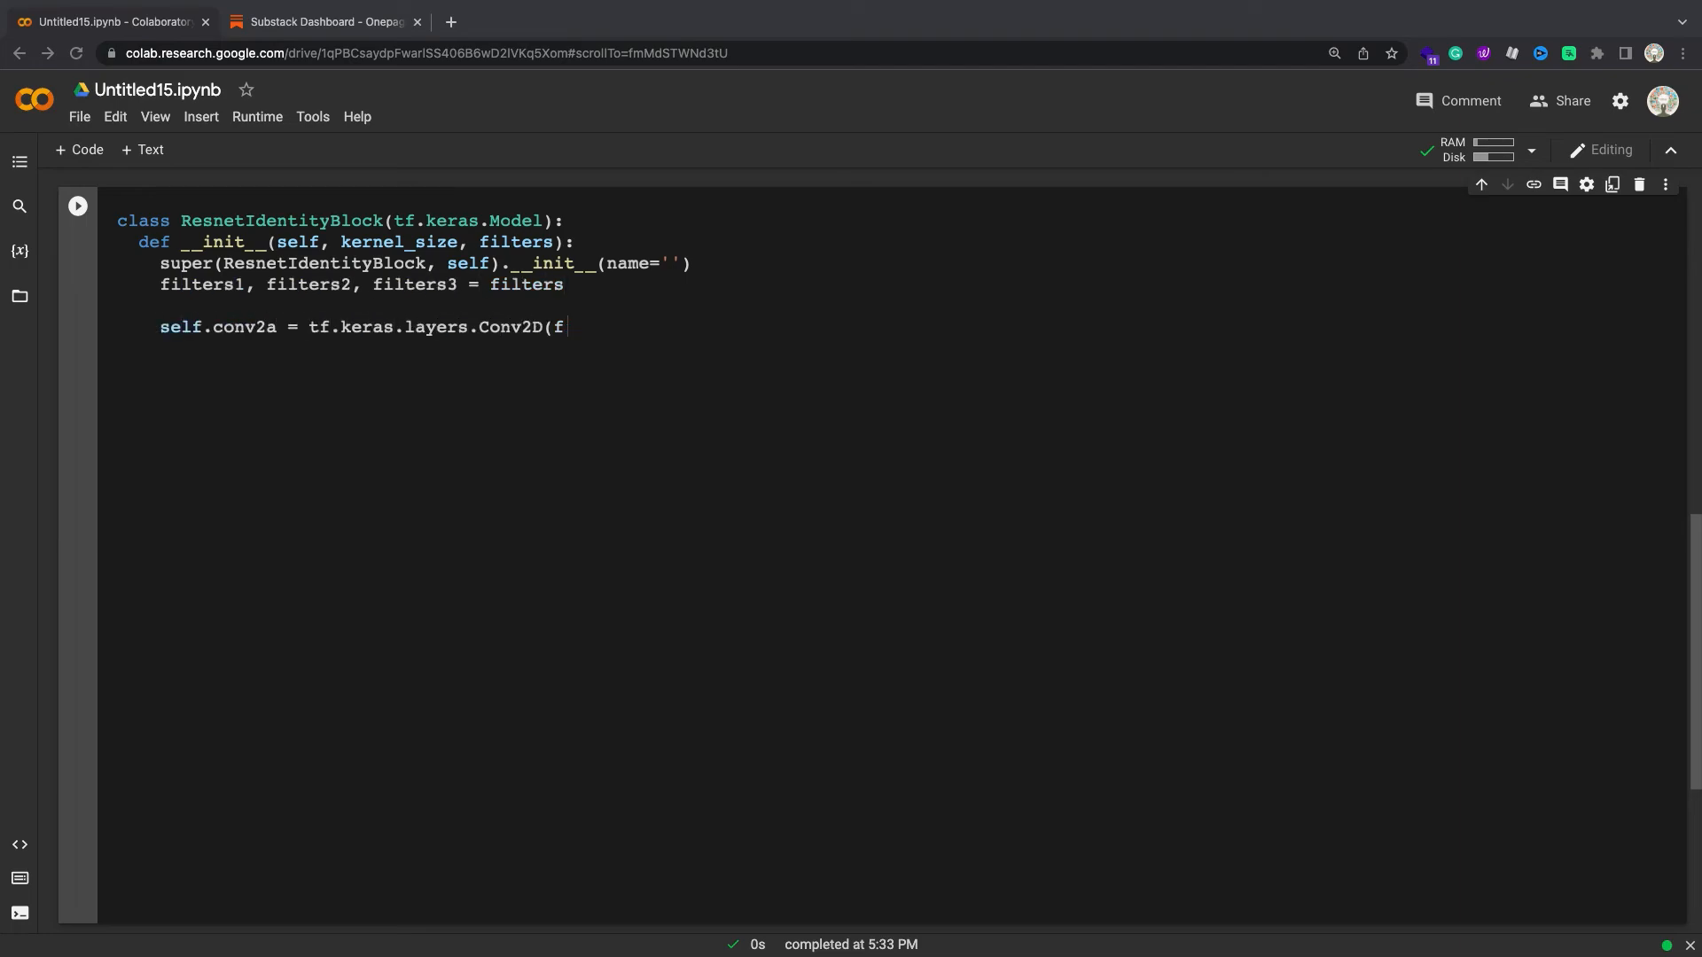
pyautogui.write('ilters1, (1, 1))')
pyautogui.write('self.co')
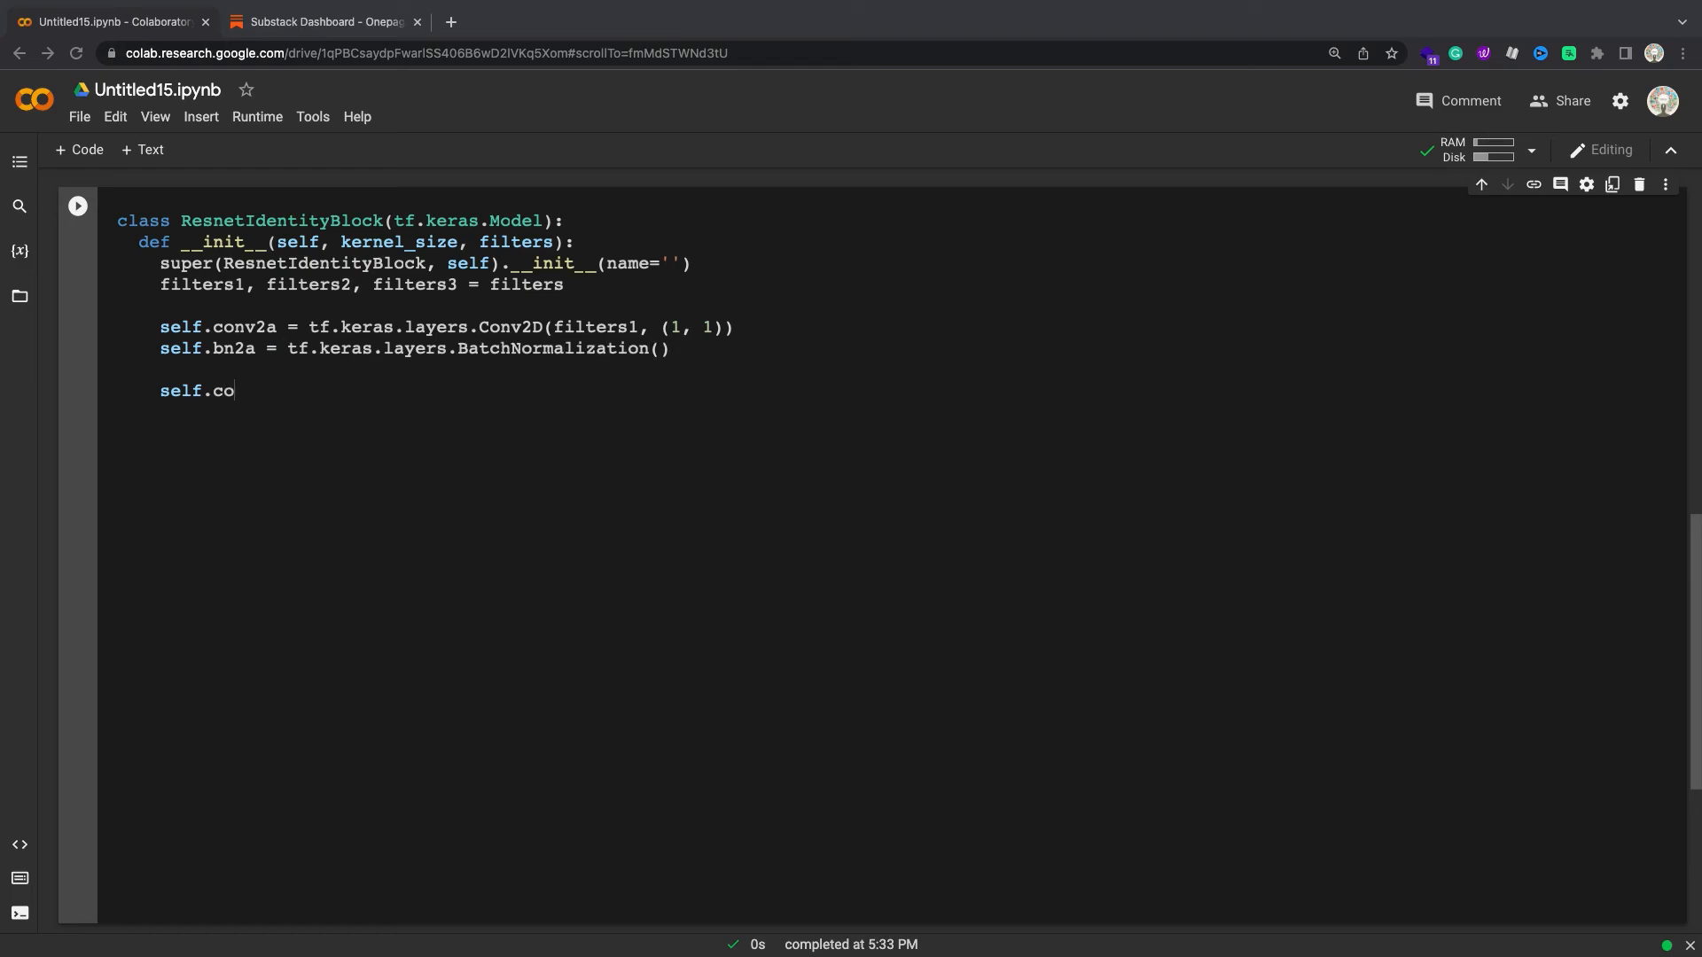
pyautogui.write('nv2b = tf.keras.layers.Conv2D(filte')
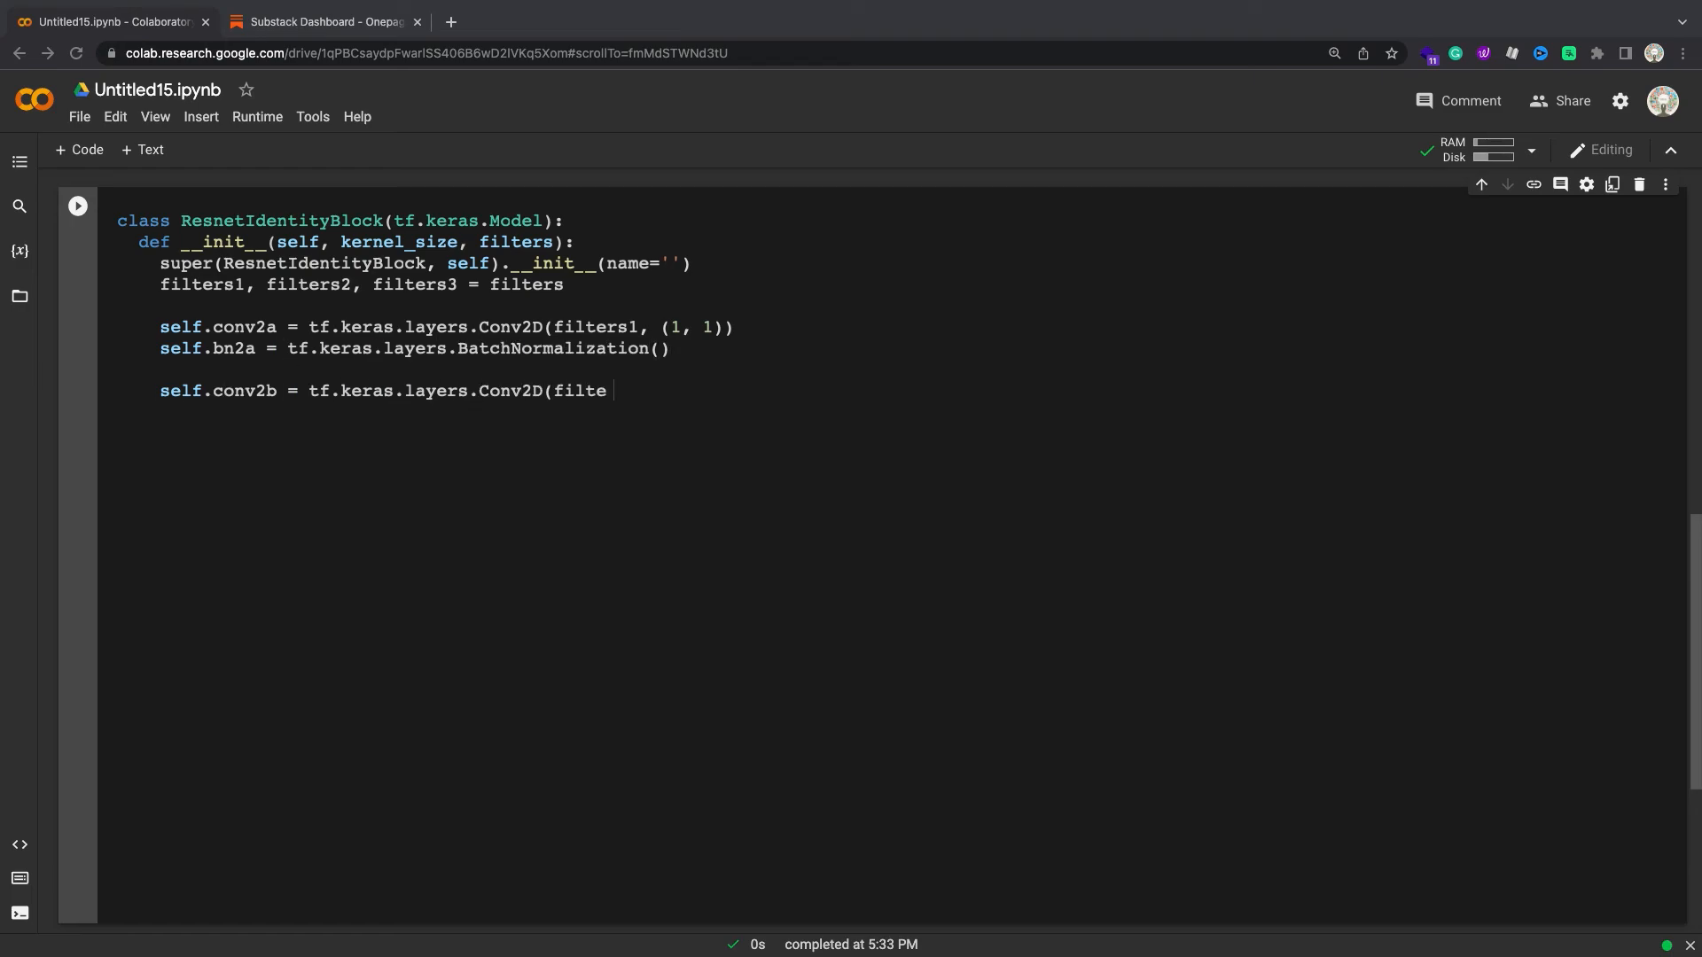
pyautogui.write("rs2, kernel_size, padding='same')")
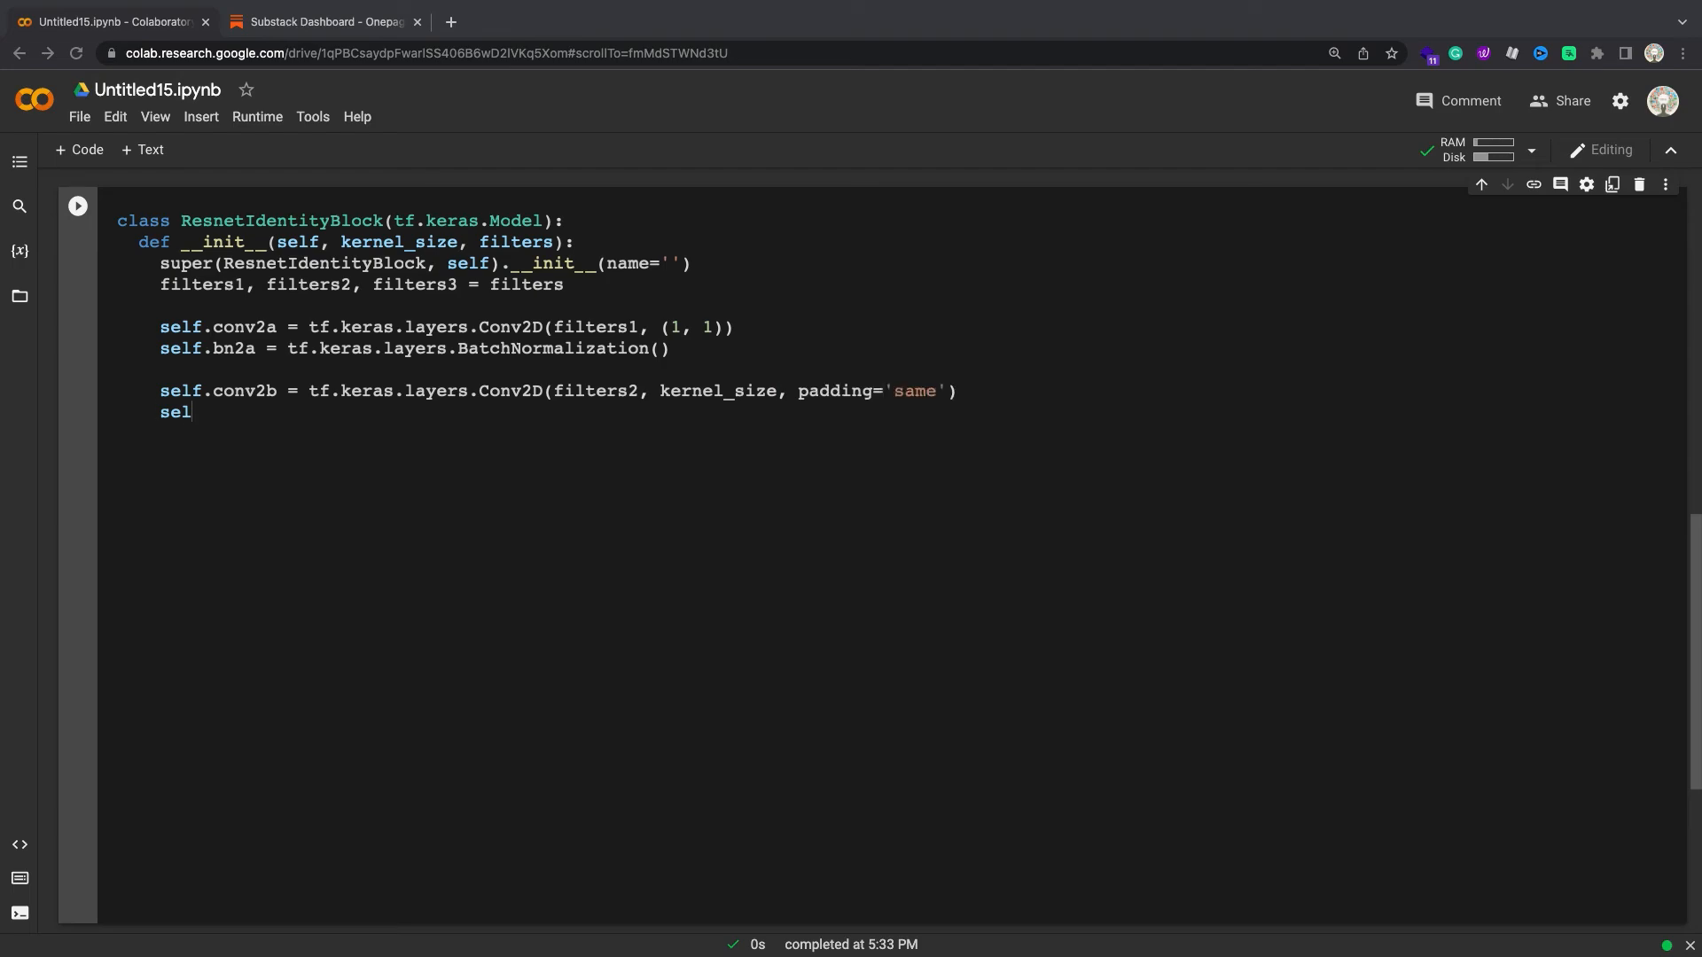
pyautogui.write('f.bn2b = tf.keras.layers.BatchNormalization()')
pyautogui.write('def ca')
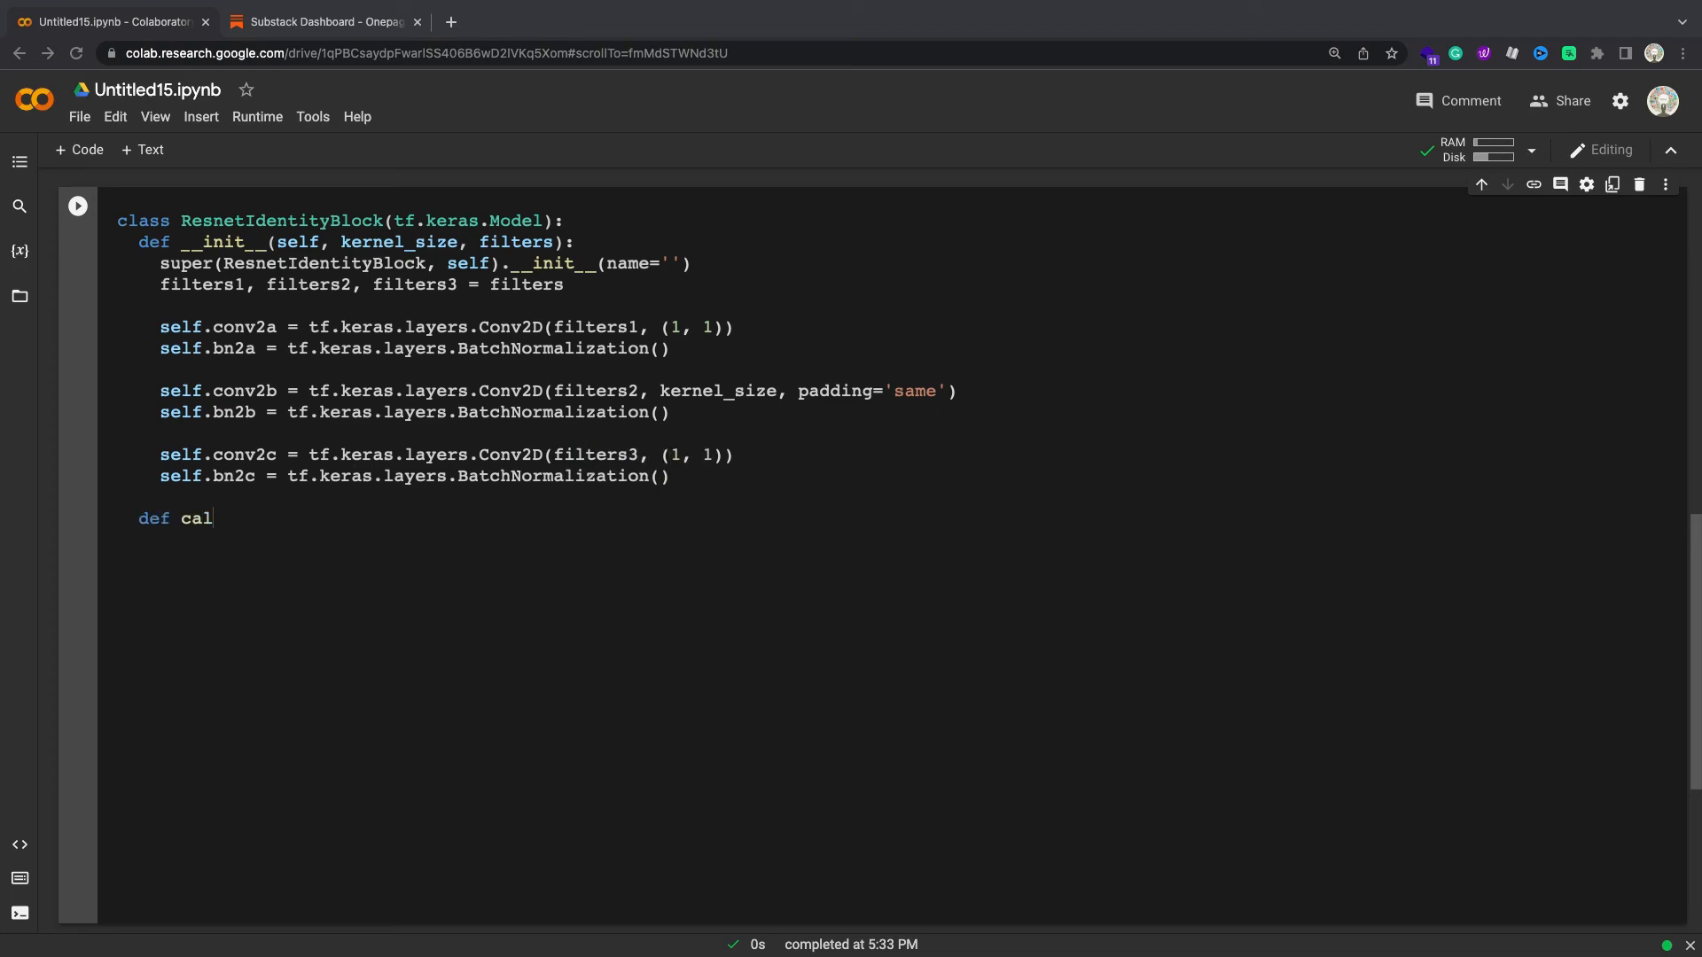
# Step: Write the call method applying conv, batch norm with training, and ReLU in sequence
pyautogui.write('l(self, input_tensor, training=False):')
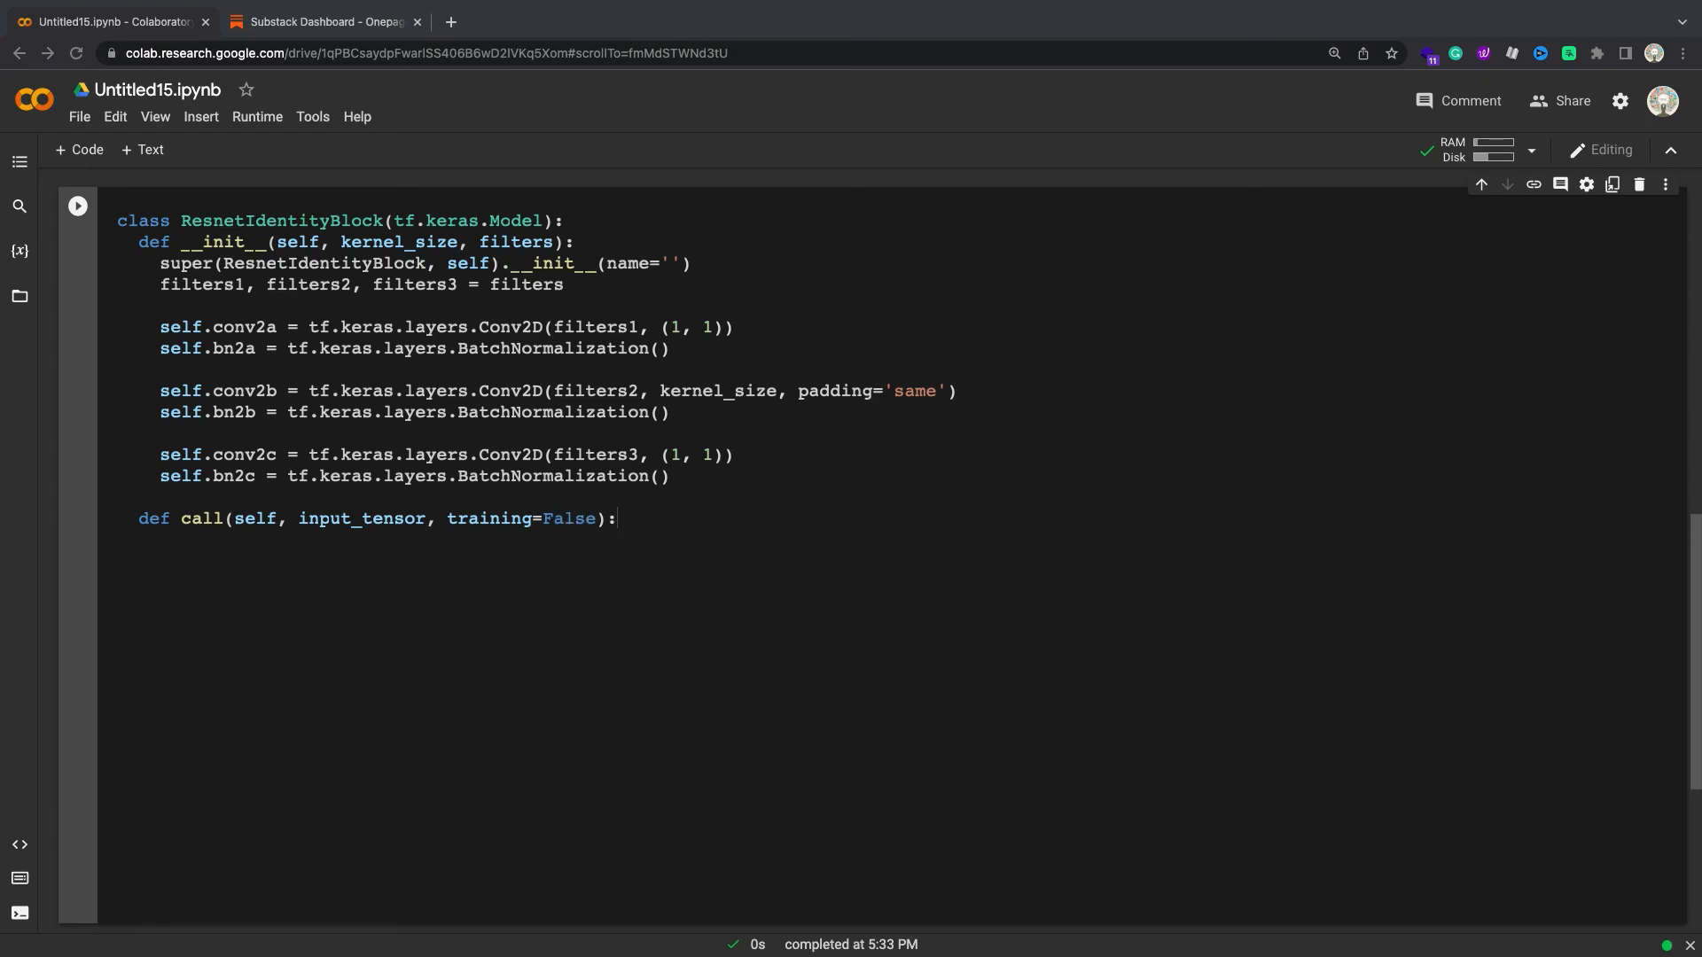
pyautogui.write('x = self.conv2a(input_tensor)')
pyautogui.write('x = tf')
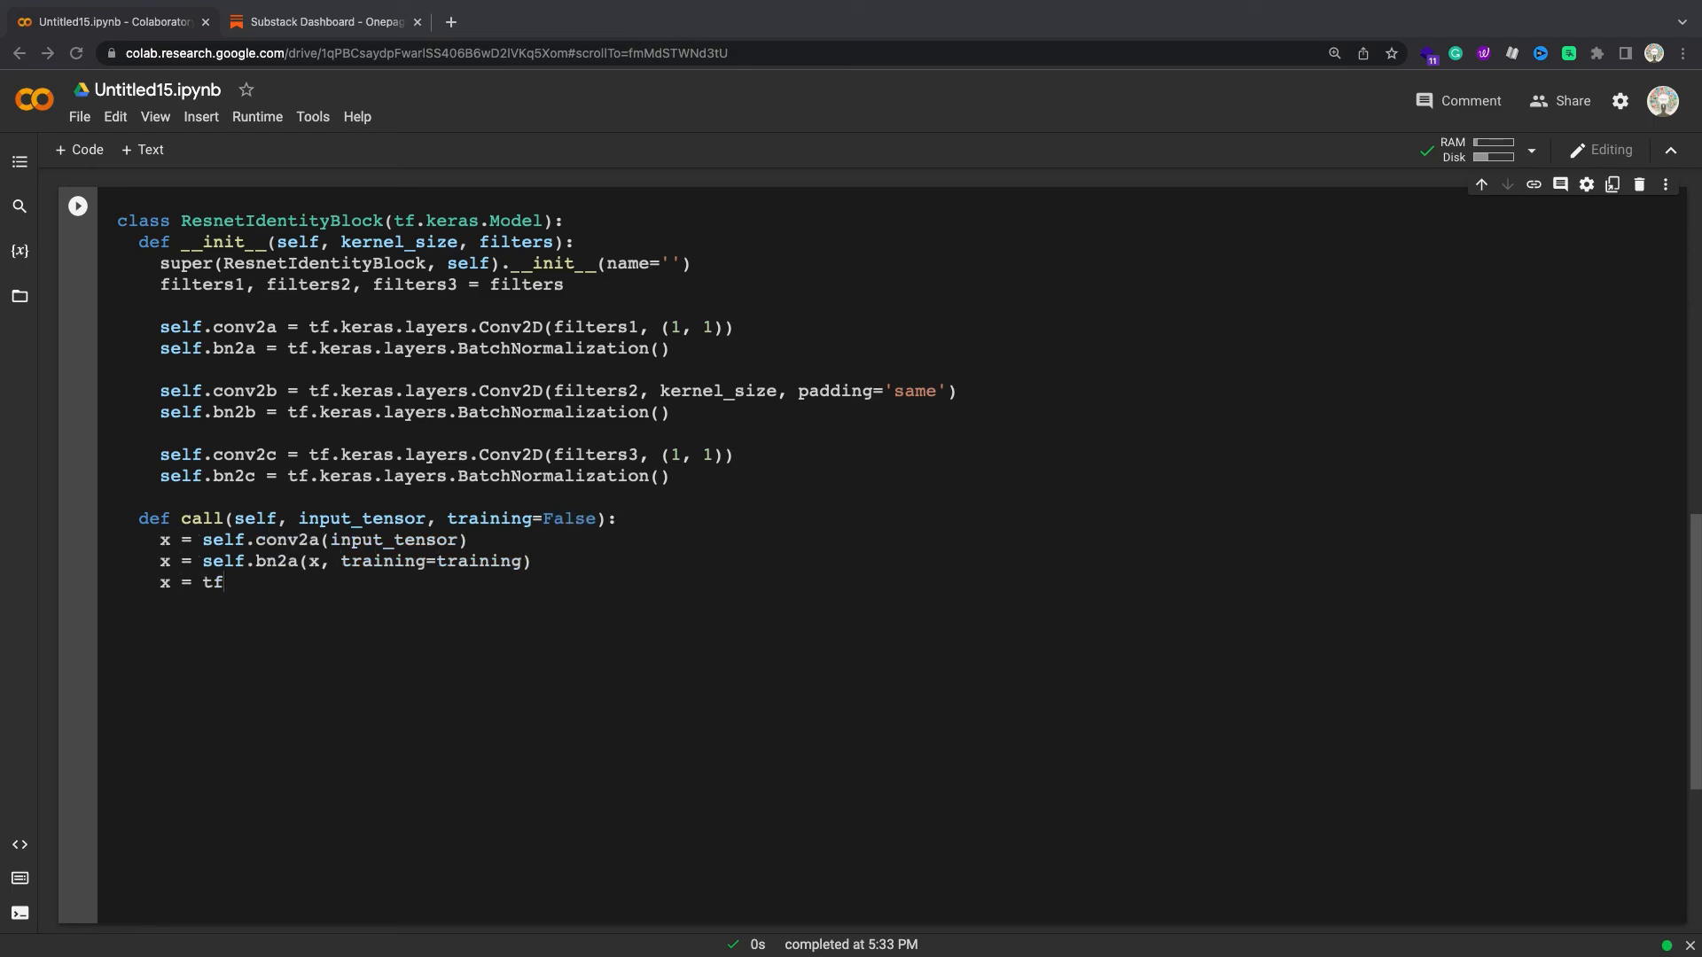
pyautogui.write('.nn.relu(x)')
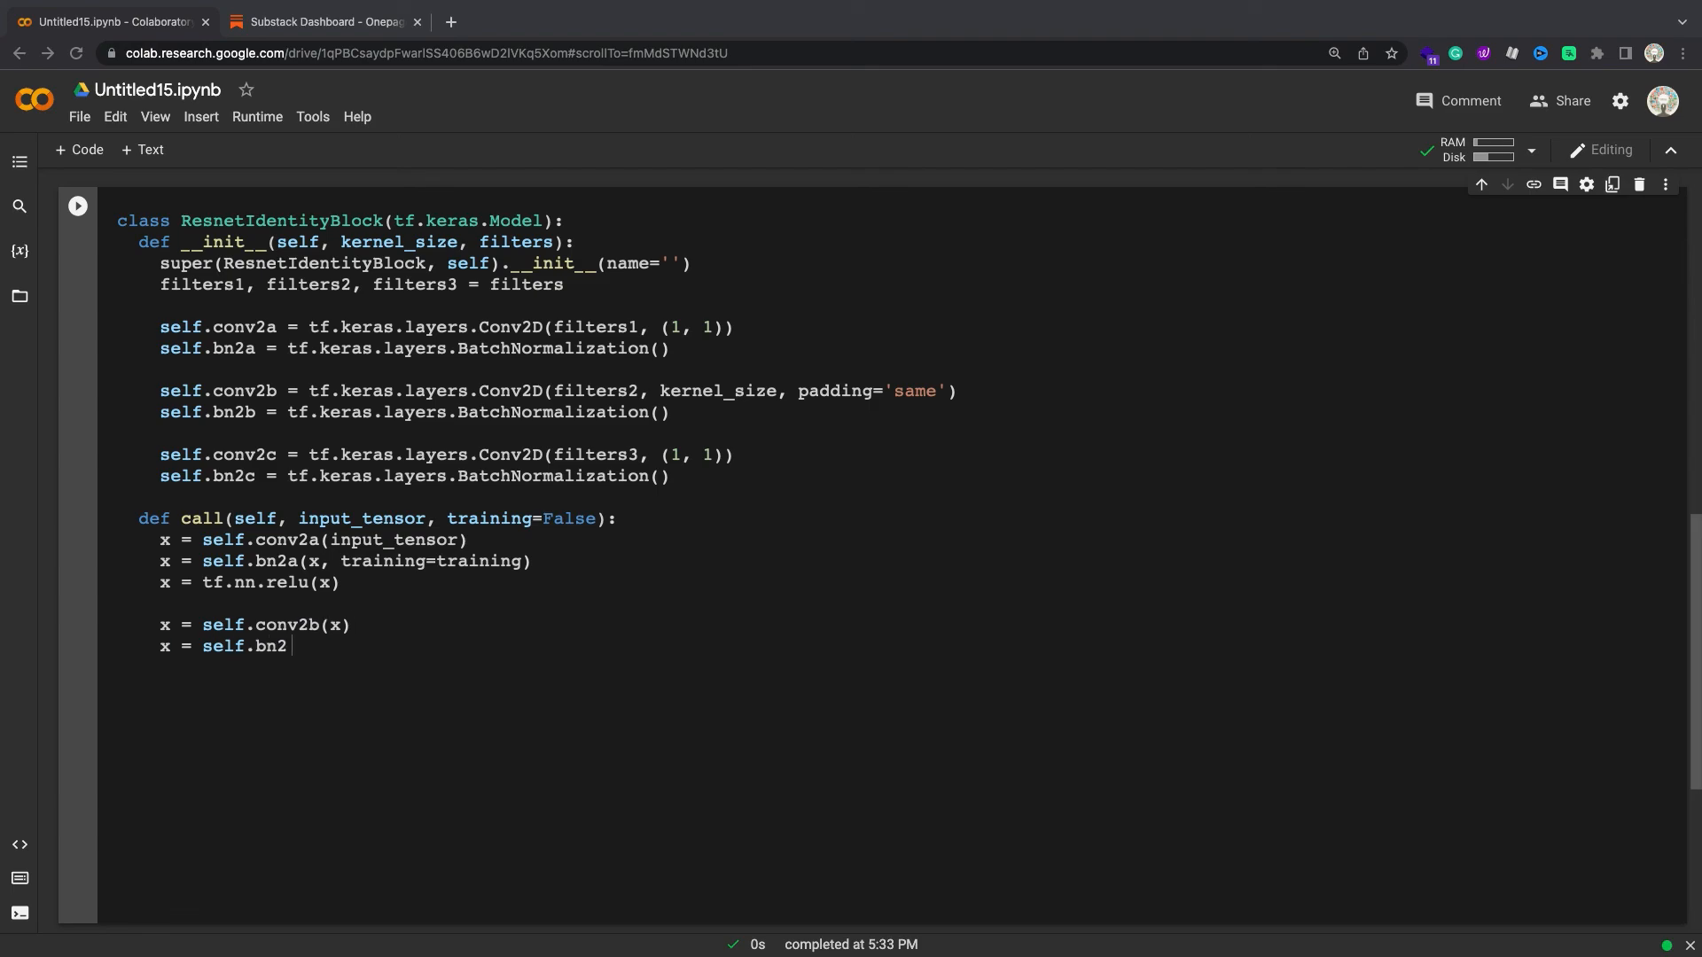
pyautogui.write('b(x, training=training)')
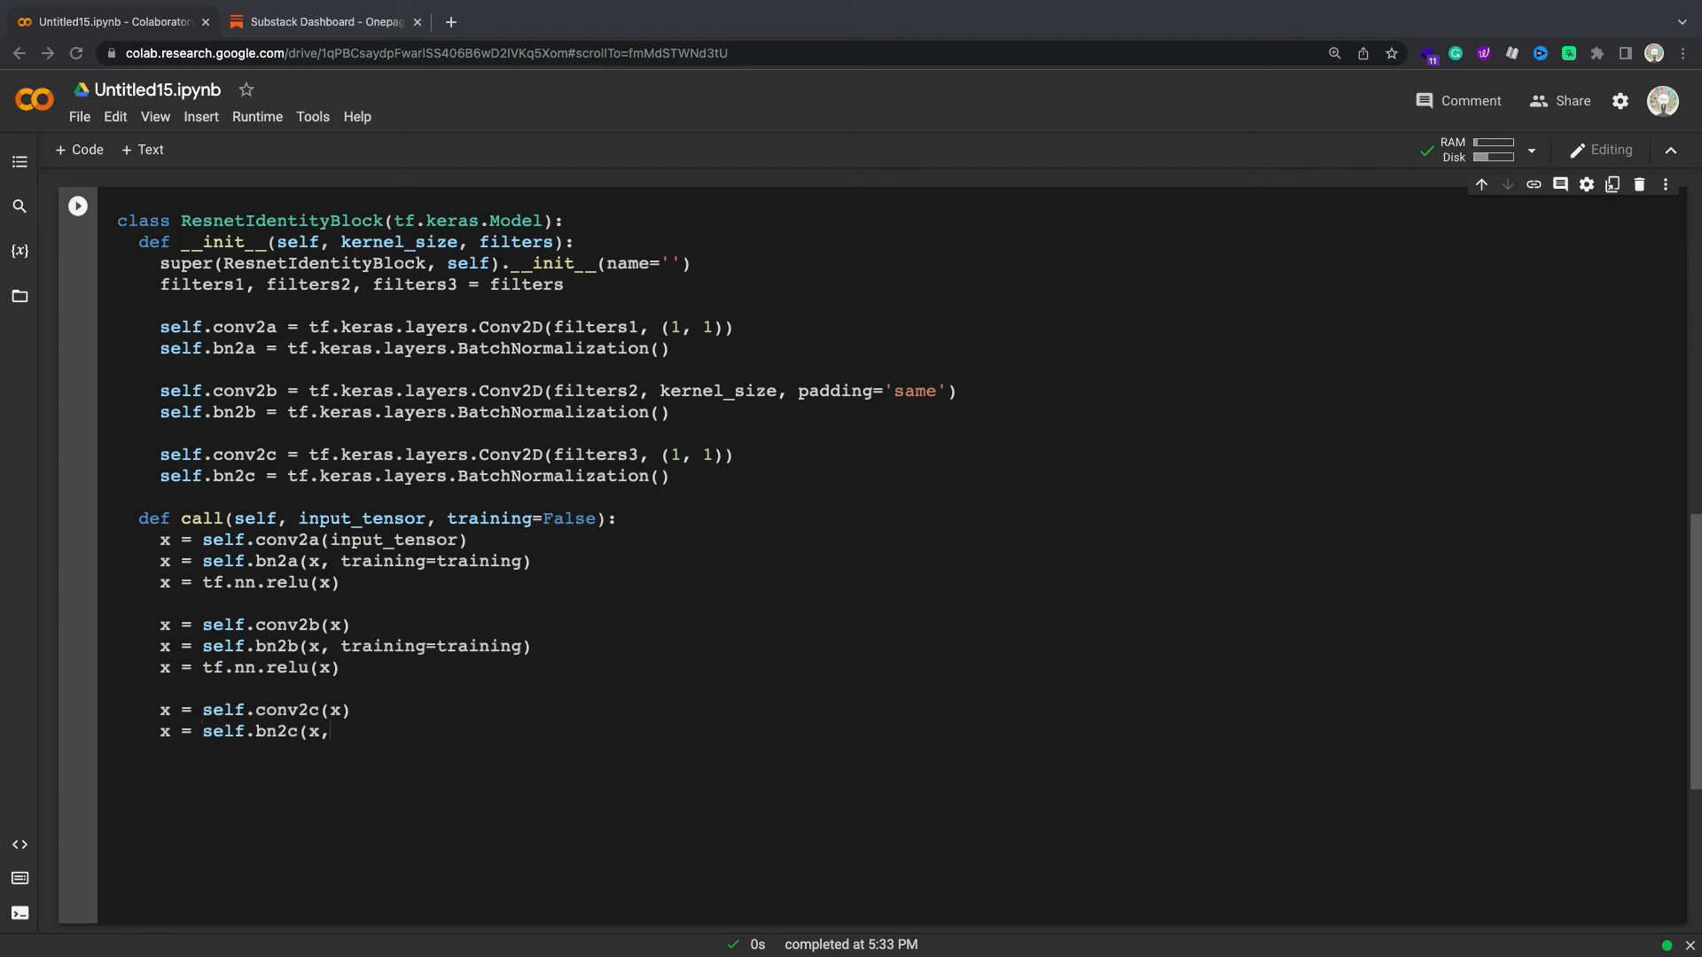
pyautogui.write('training=training)')
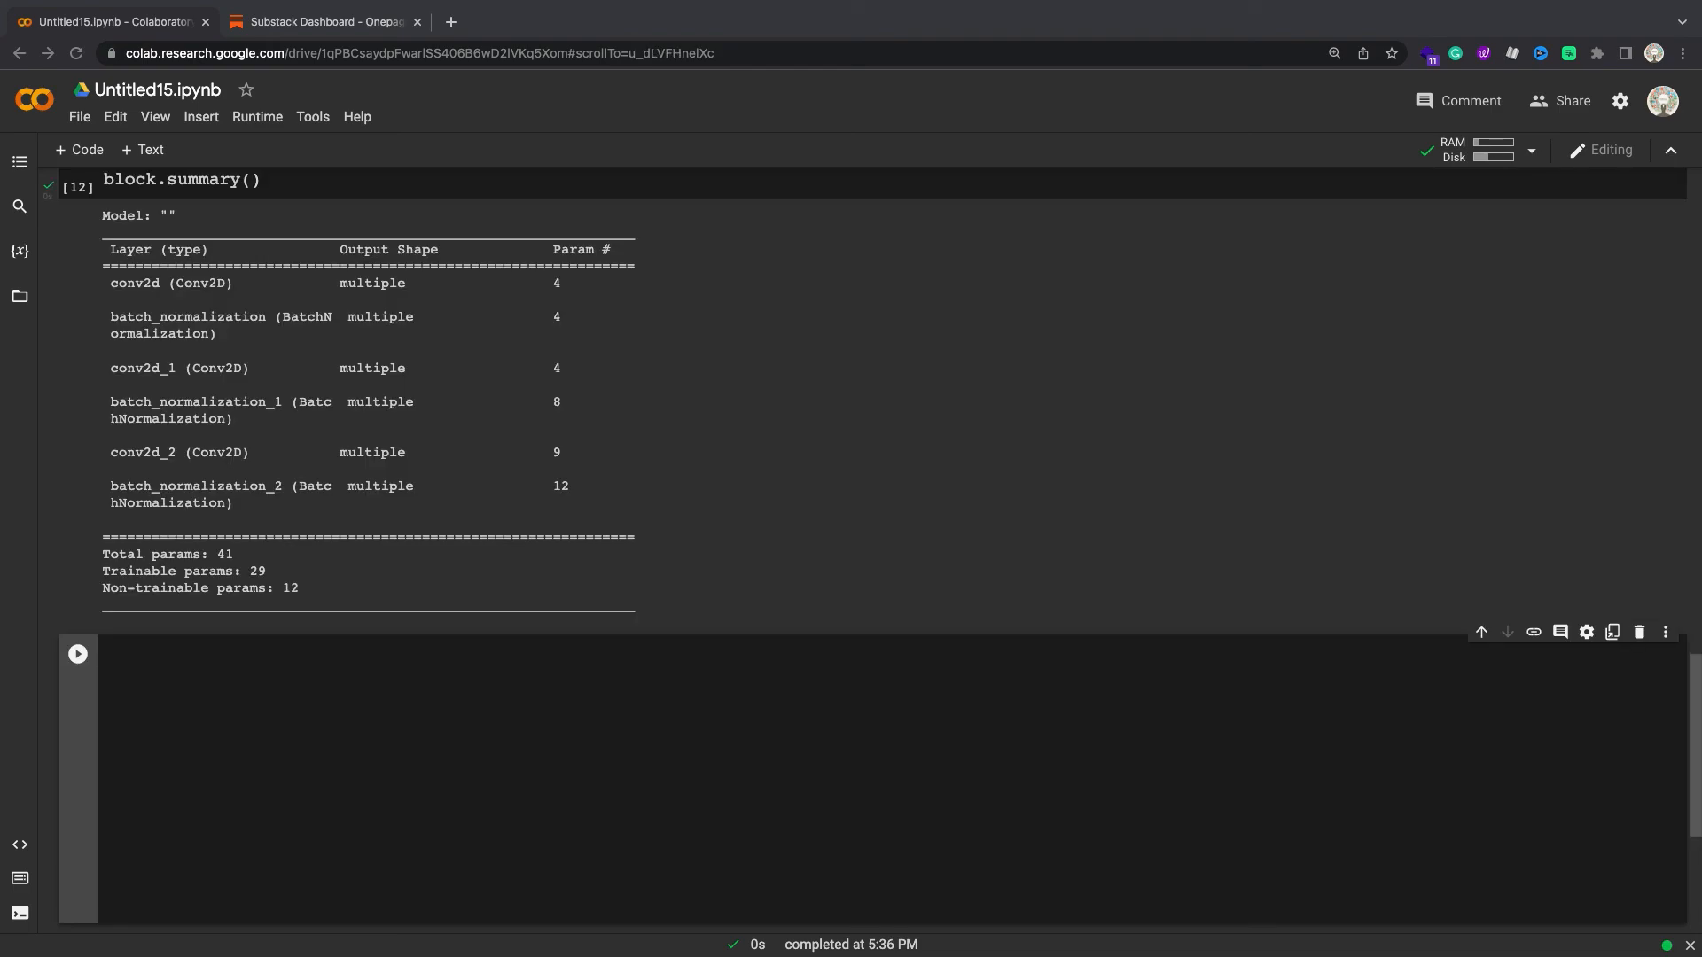
# Step: Start my_seq = tf.keras.Sequential([...]) listing Conv2D and BatchNormalization layers
pyautogui.write('my_seq = tf.keras.Sequential([tf.keras.layers.Conv2D(1, (1, 1),')
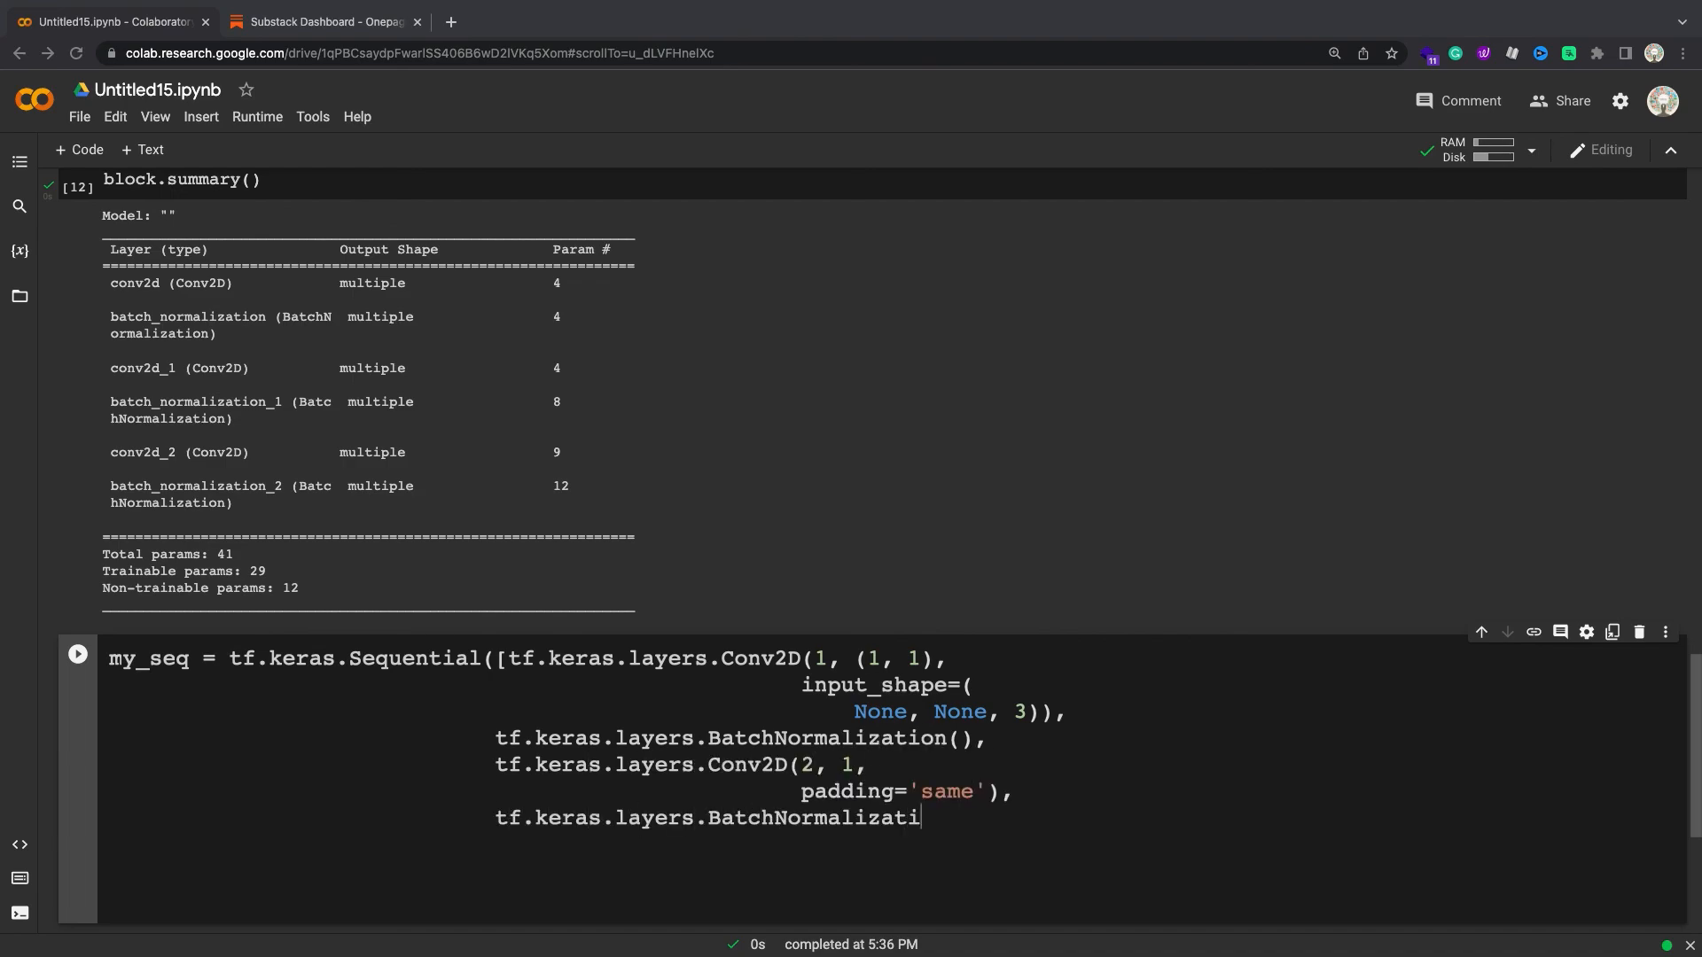
pyautogui.write('on(),')
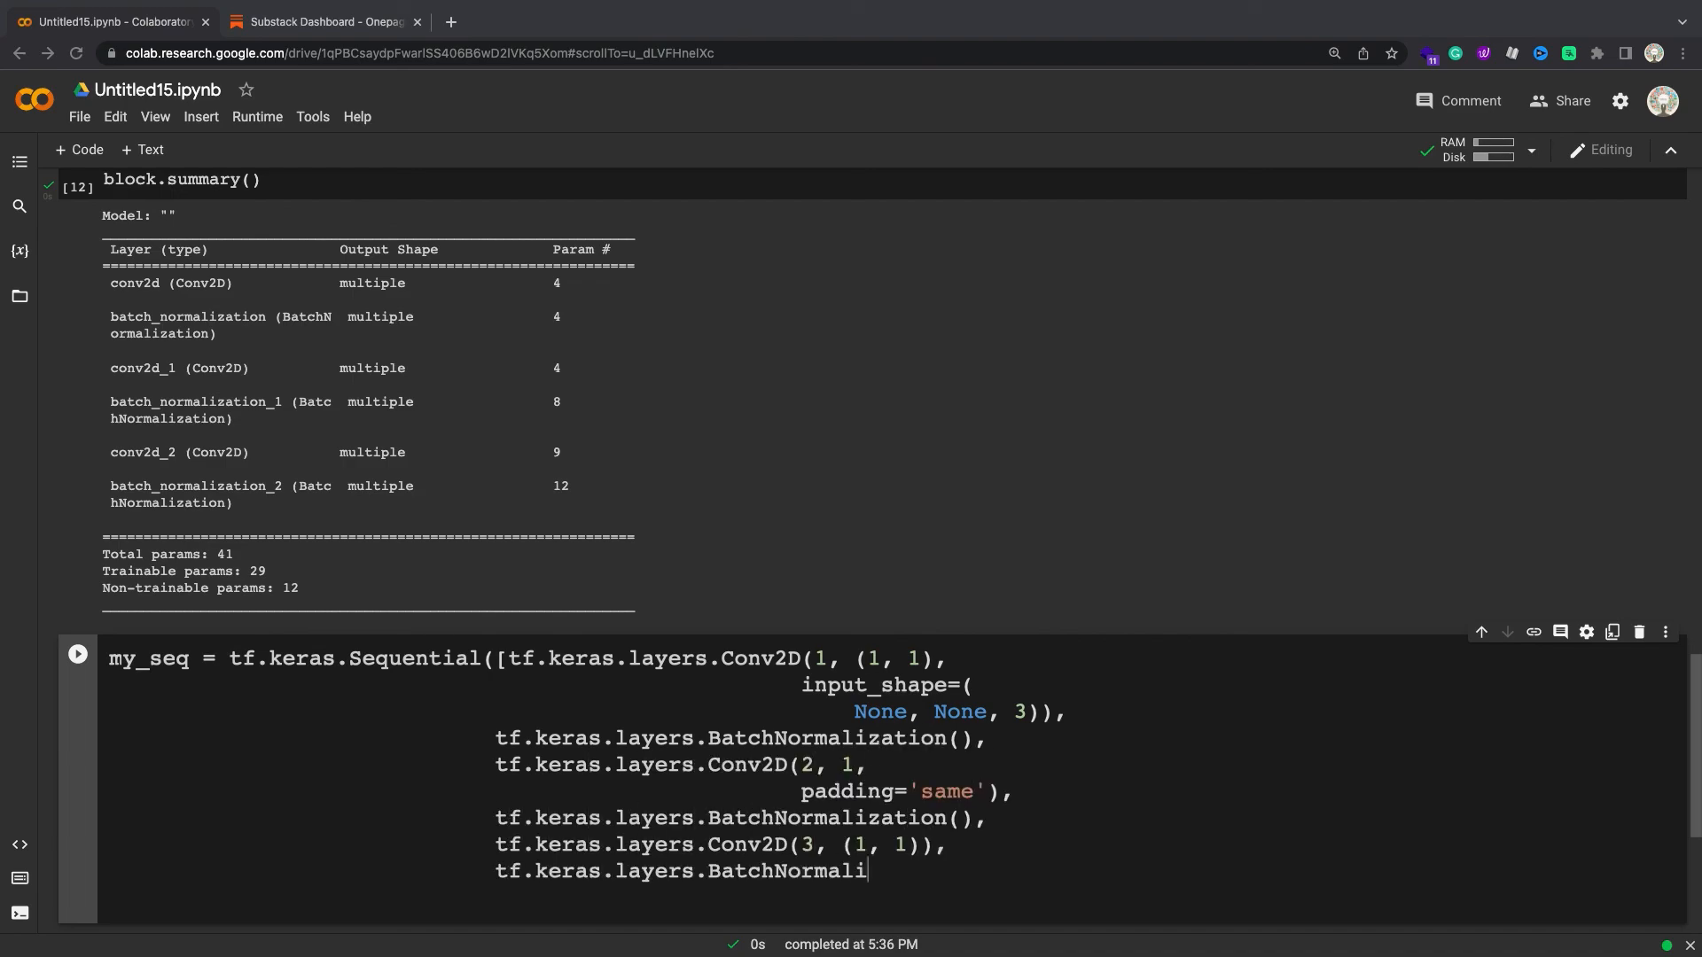